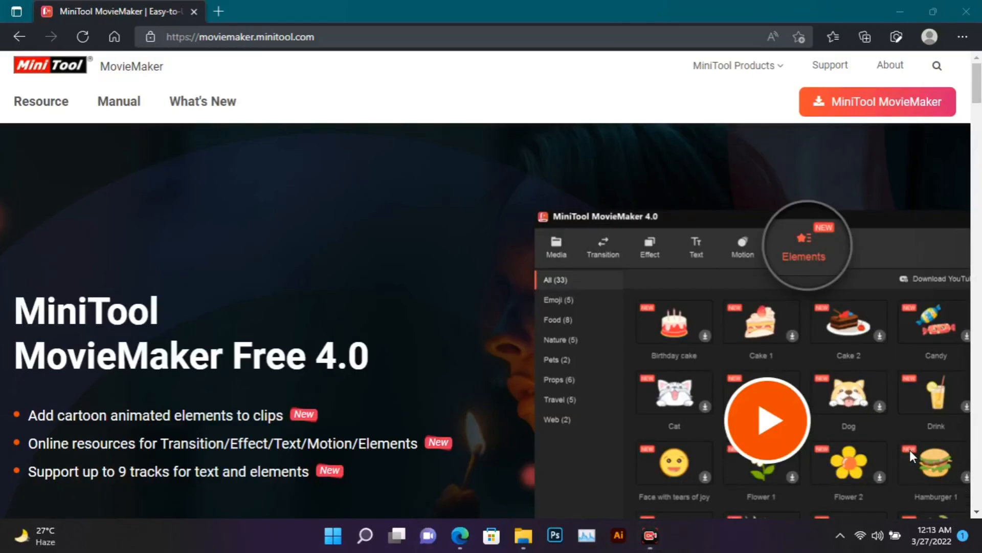
mouse_move(856, 466)
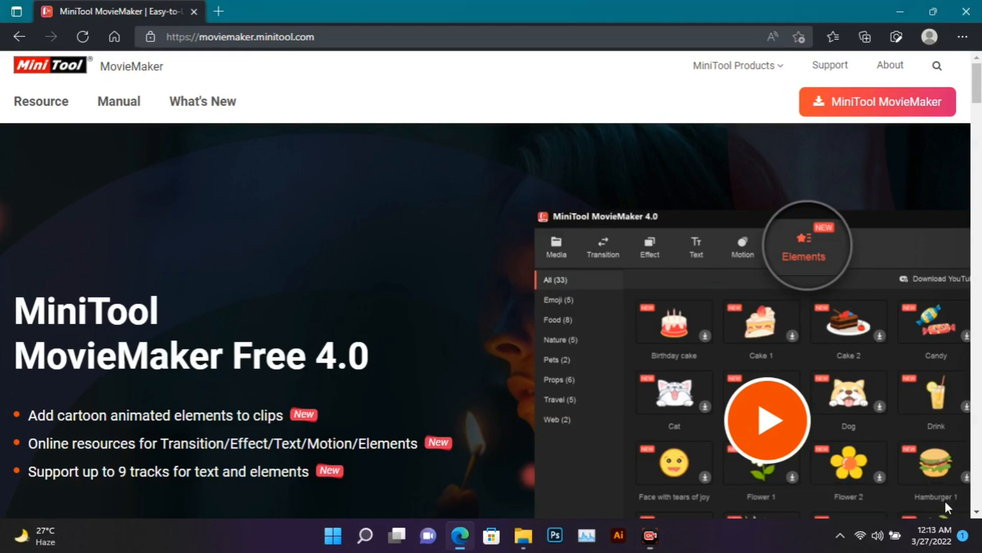
Download the free MiniTool MovieMaker 4.0 installer from moviemaker.minitool.com in Edge.
scroll("down", 3)
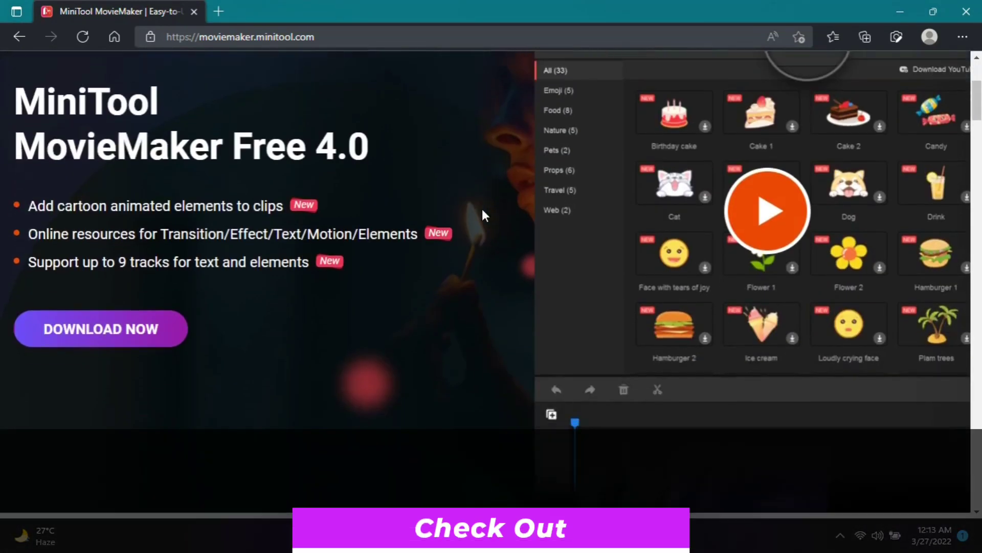
scroll("down", 3)
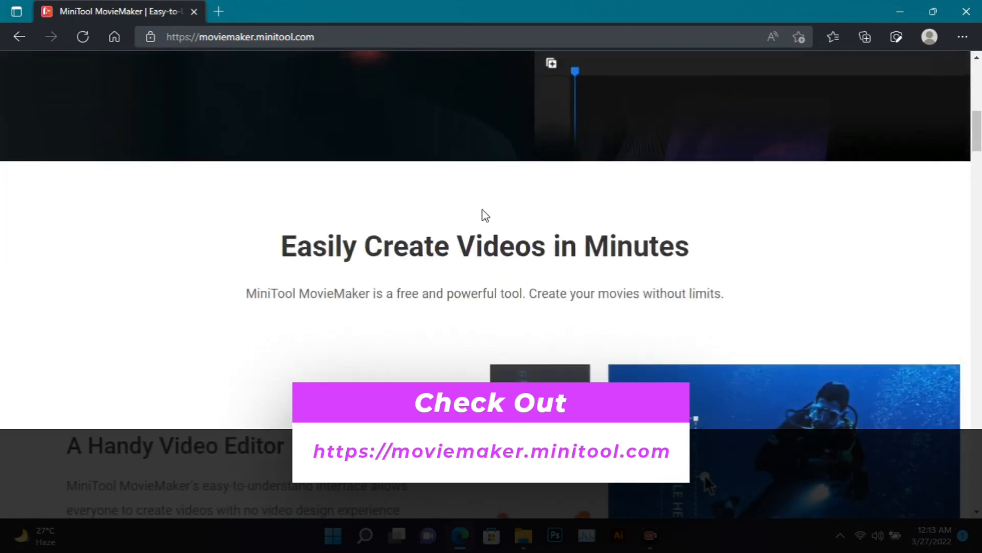
scroll("down", 3)
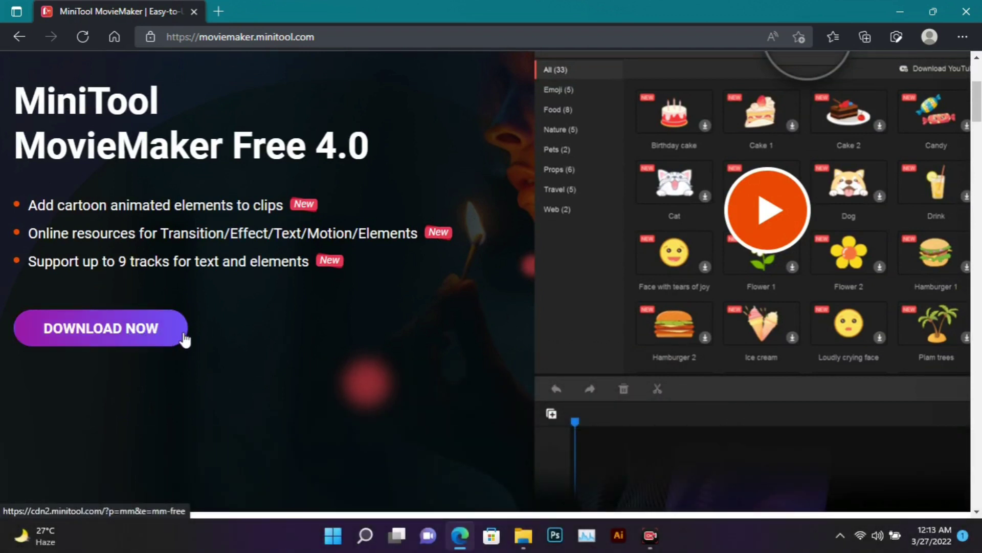
left_click(101, 328)
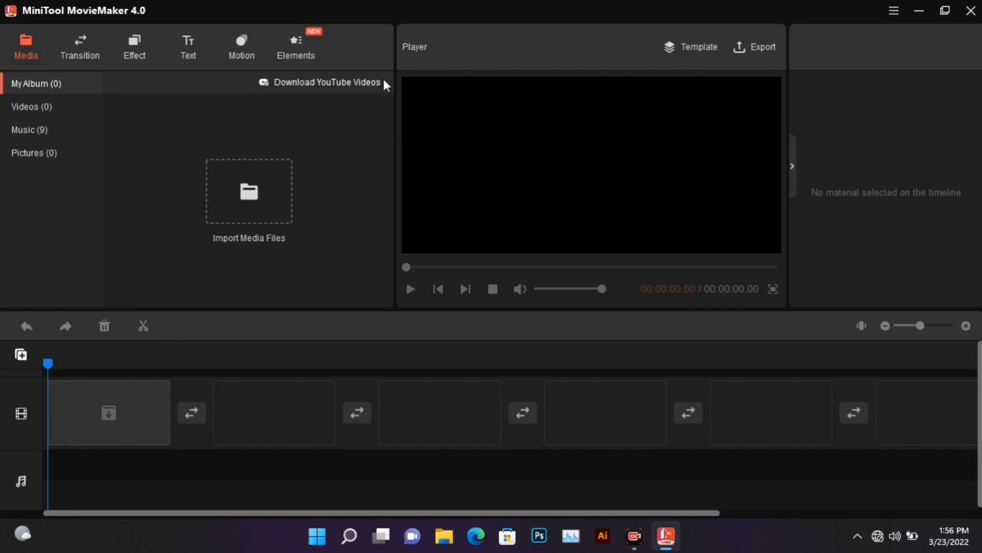
mouse_move(559, 84)
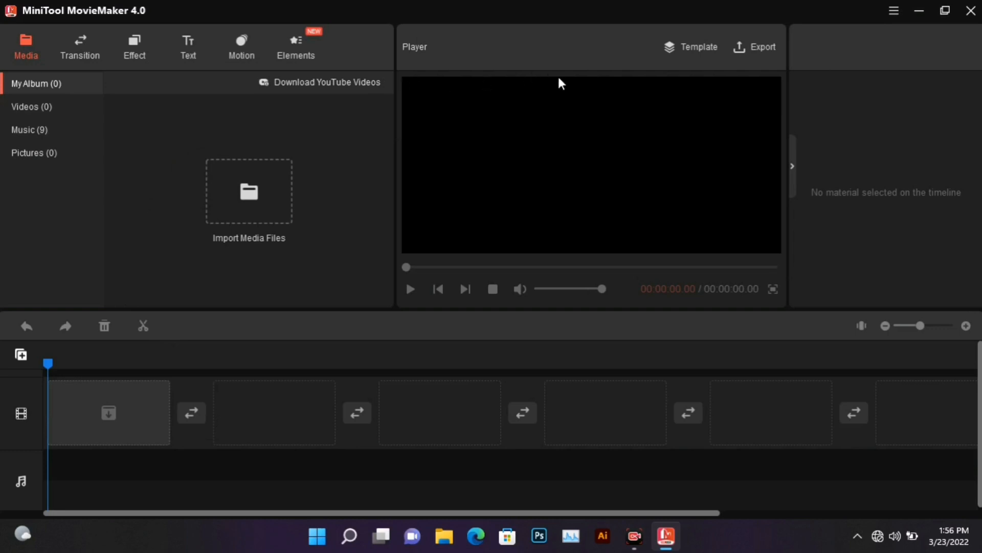
mouse_move(668, 170)
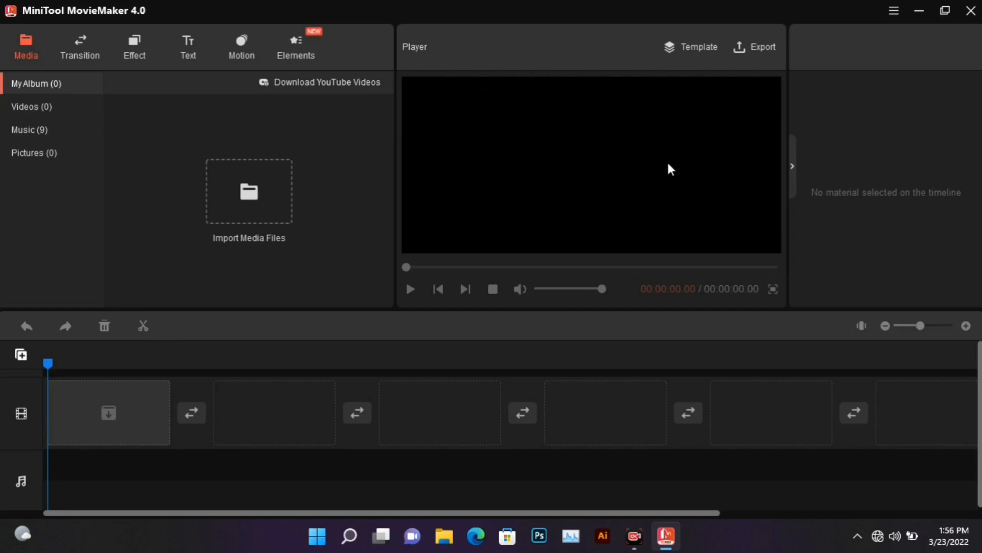
mouse_move(706, 282)
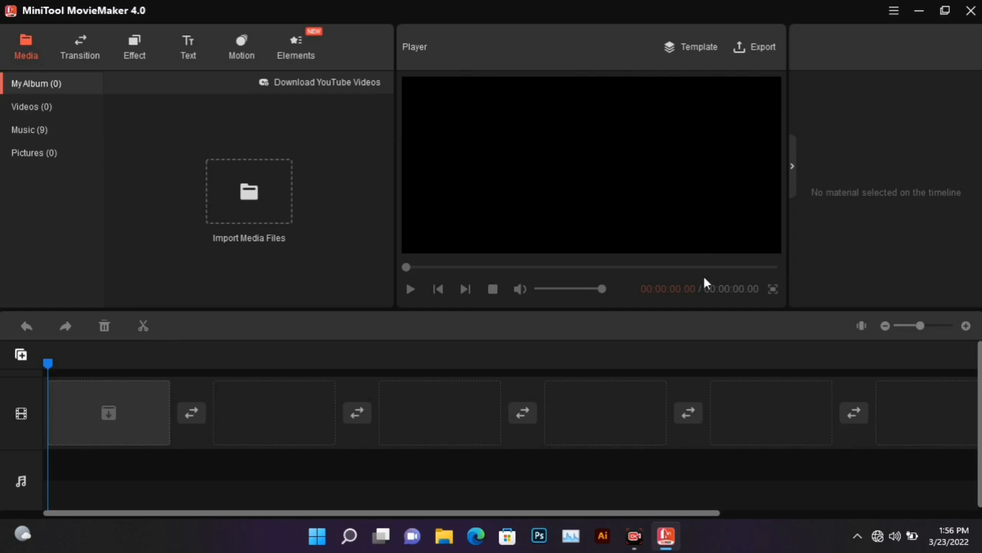
mouse_move(659, 363)
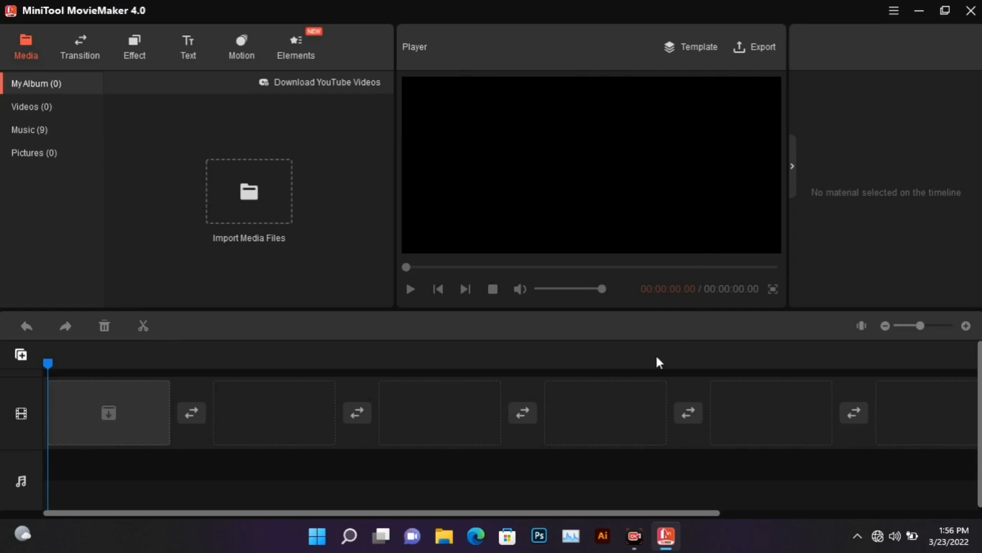
mouse_move(257, 225)
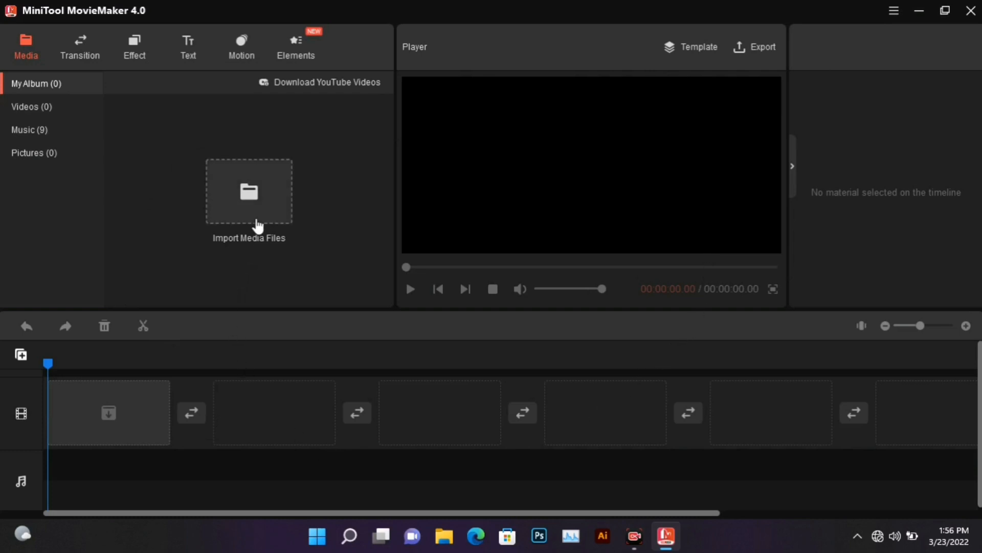
Import the Awful - josh pan song and four videos from Downloads > Stock Assets.
left_click(249, 192)
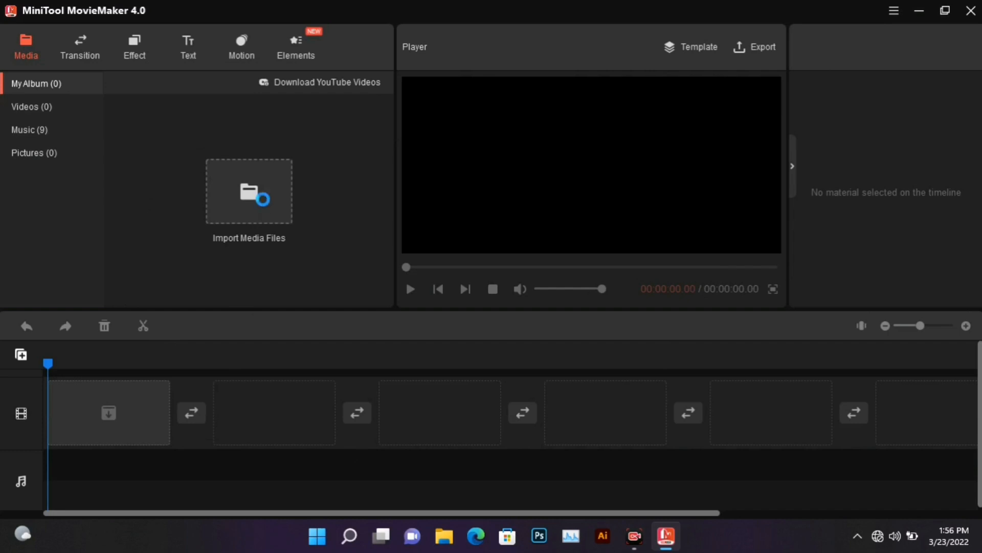
left_click(248, 191)
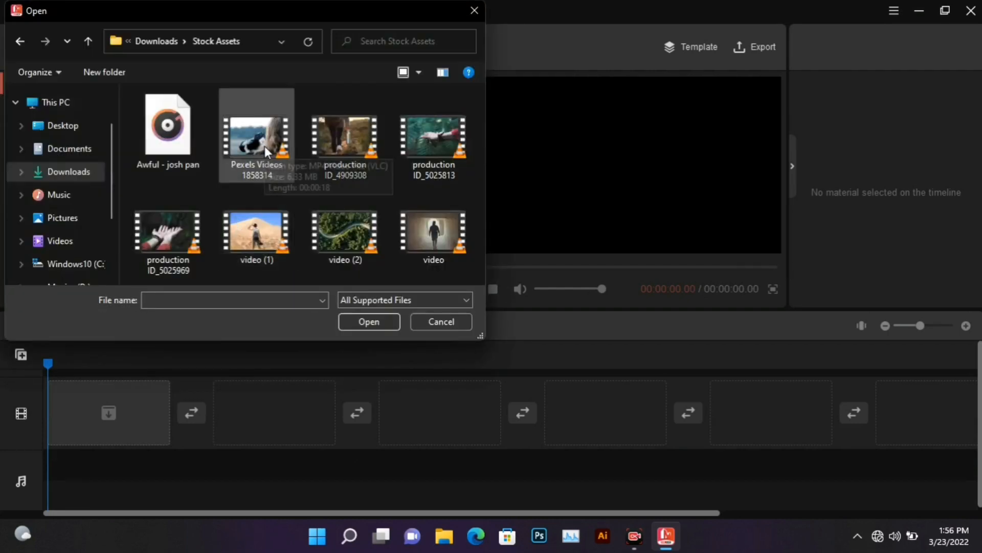
left_click(345, 136)
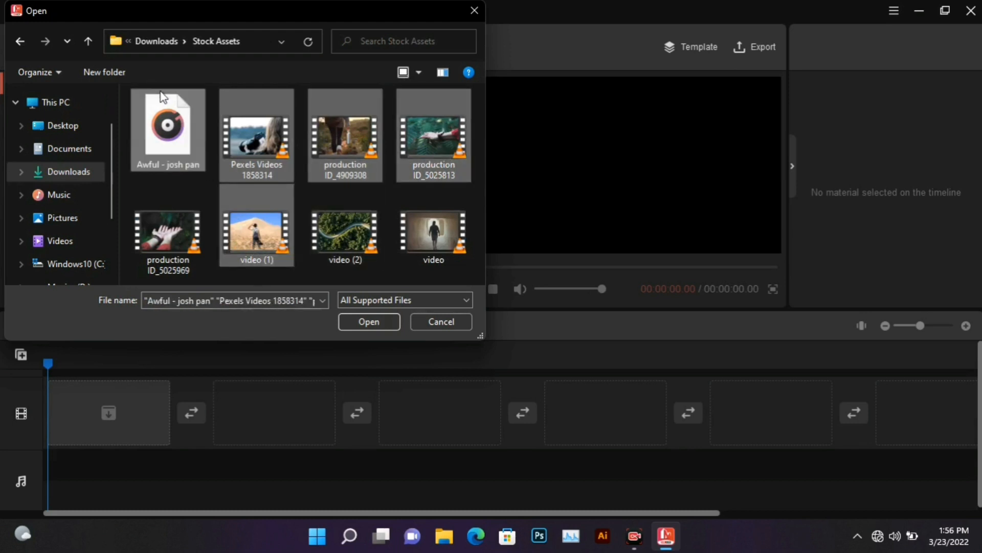
left_click(369, 322)
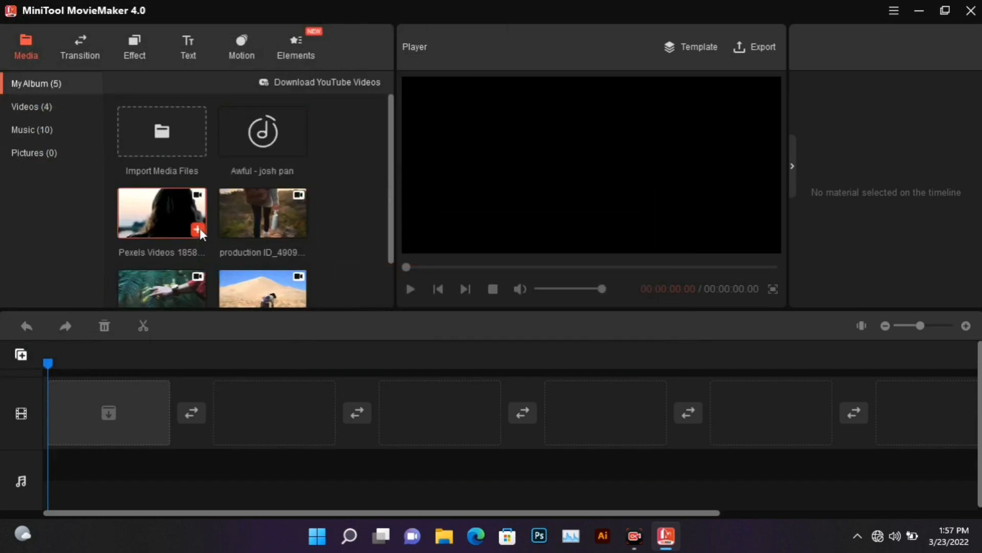
Add the four clips to the timeline, adjust timeline zoom, and reorder them hiker-first.
left_click(198, 230)
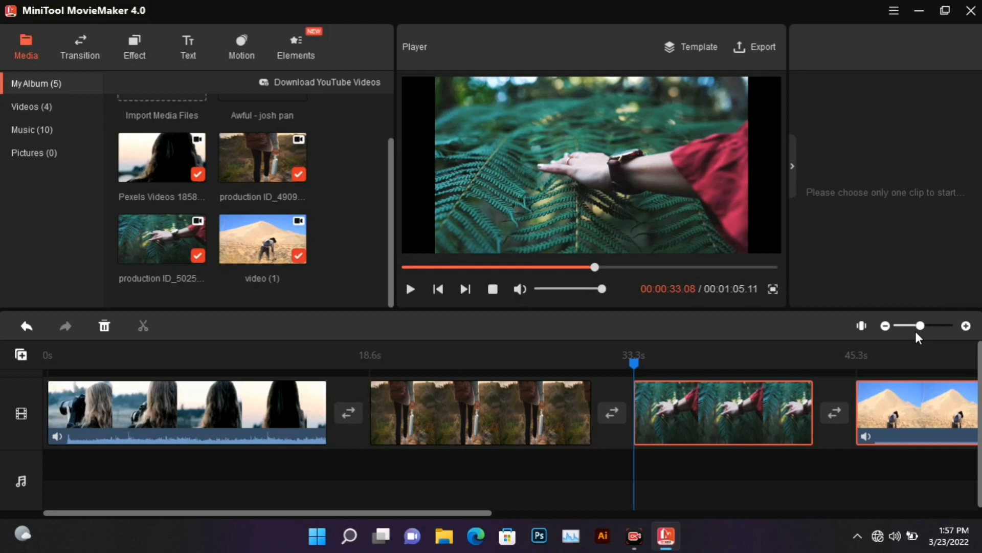
left_click_drag(920, 326, 902, 325)
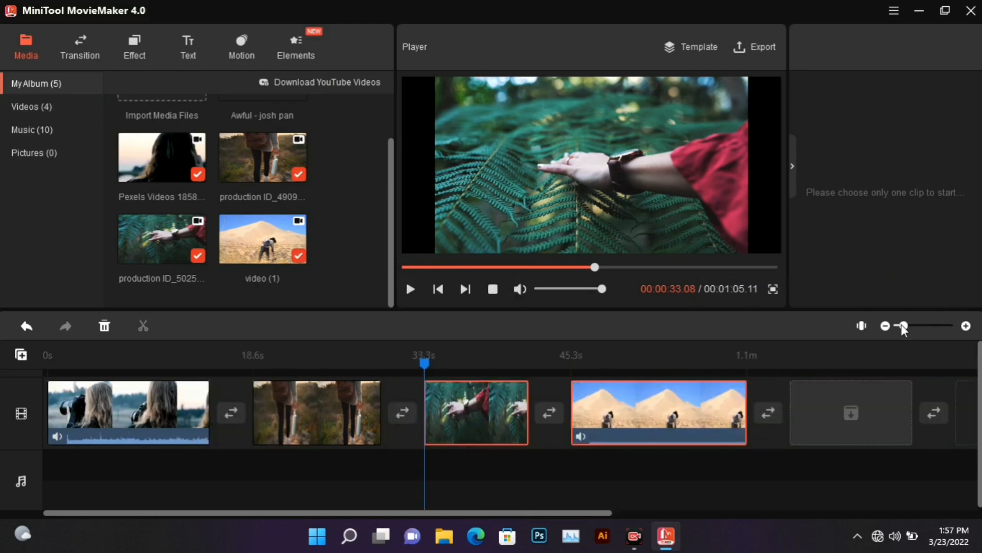
left_click_drag(904, 326, 911, 326)
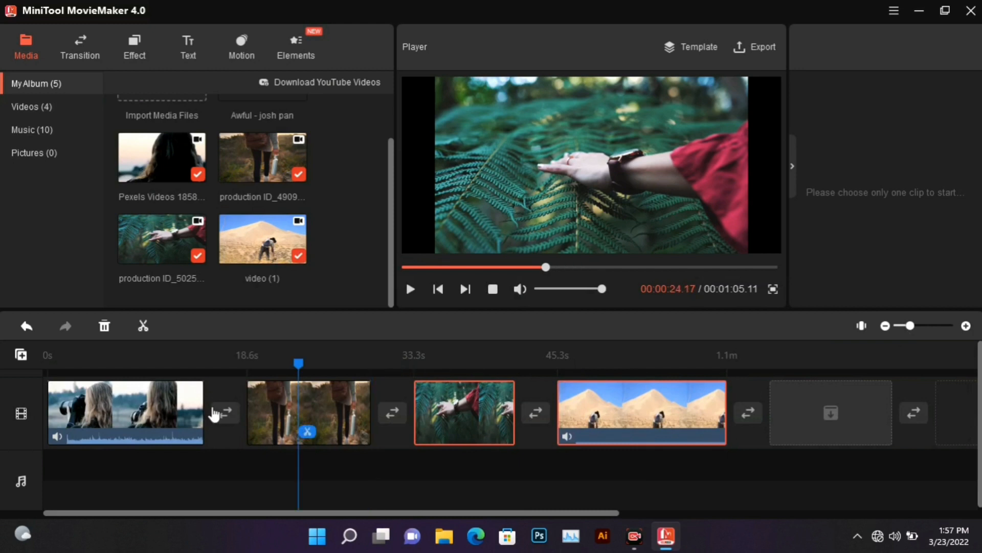
left_click(125, 412)
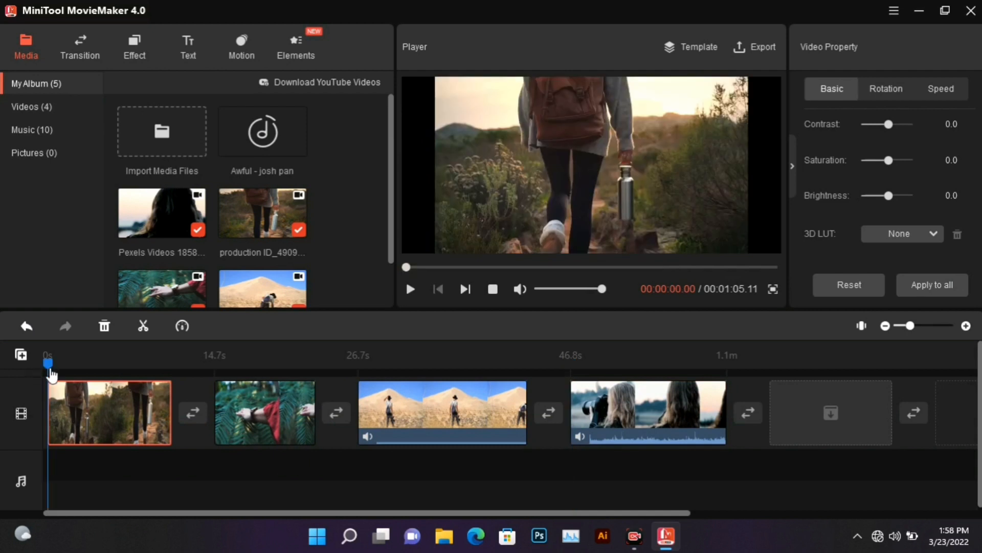
Split the hiker clip at about 5 seconds and set the second part's contrast to 11.0.
left_click(92, 363)
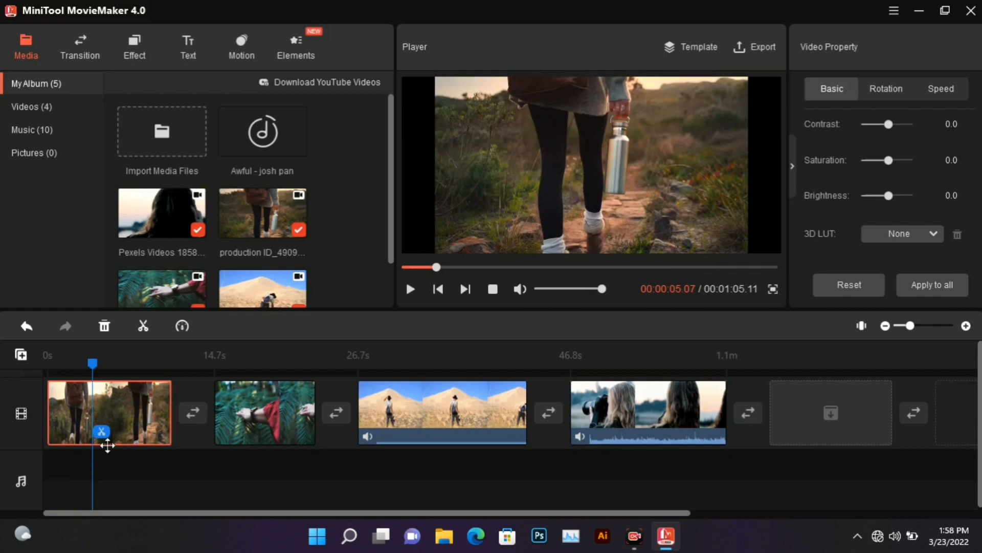
mouse_move(143, 326)
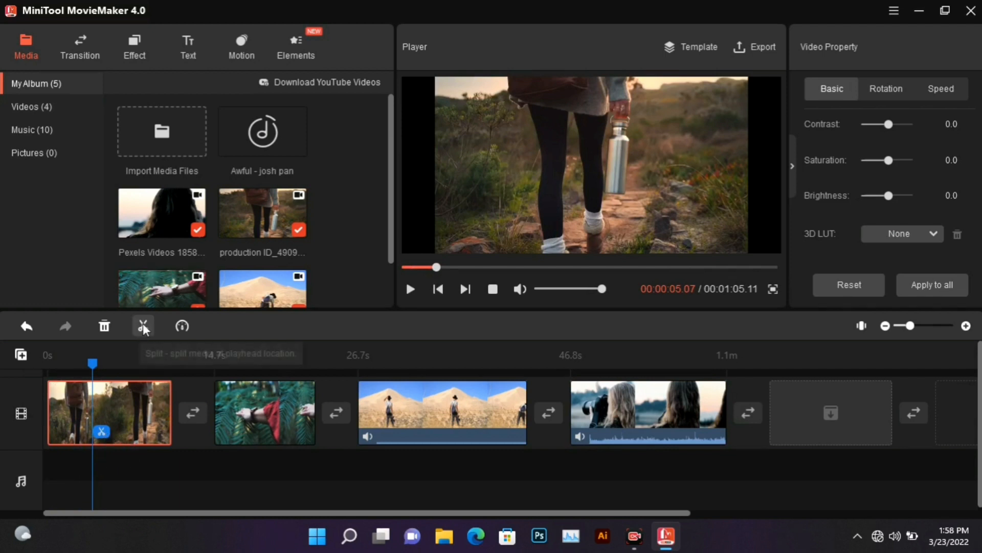
left_click(143, 326)
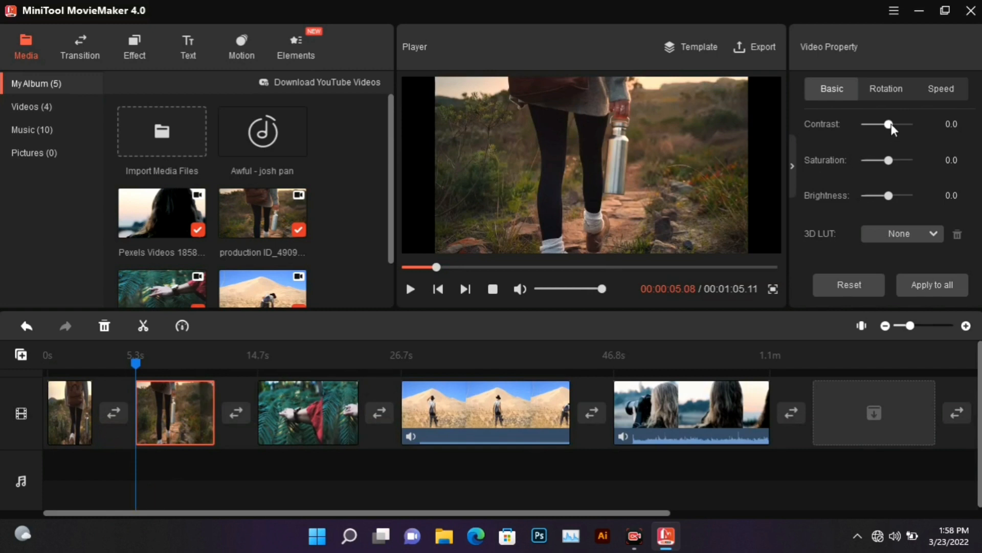
left_click_drag(888, 124, 916, 124)
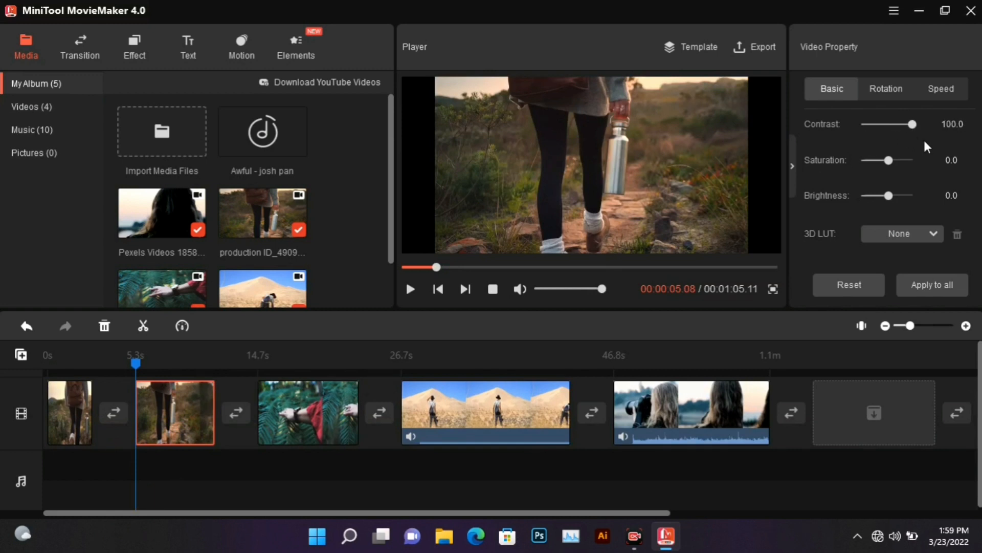
left_click_drag(916, 124, 885, 124)
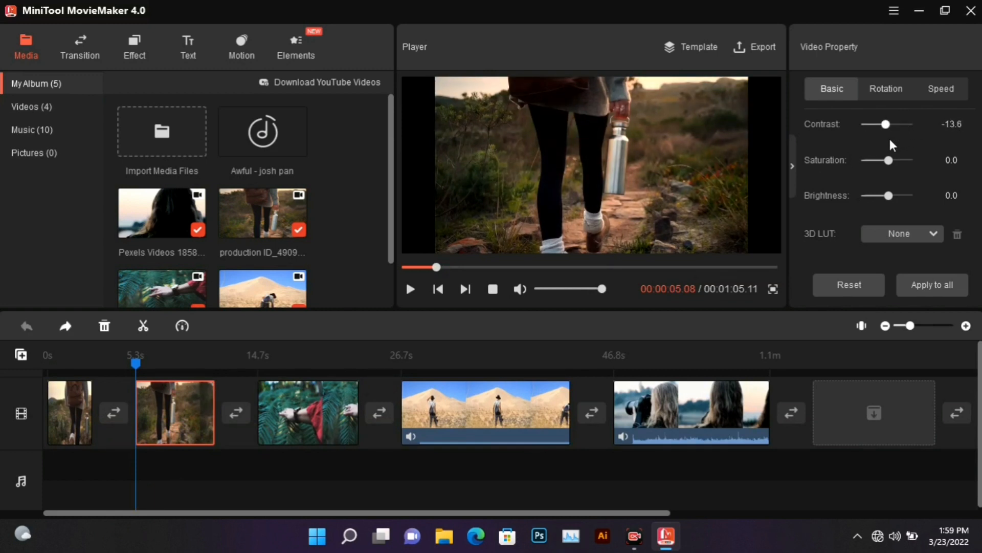
left_click_drag(884, 124, 893, 123)
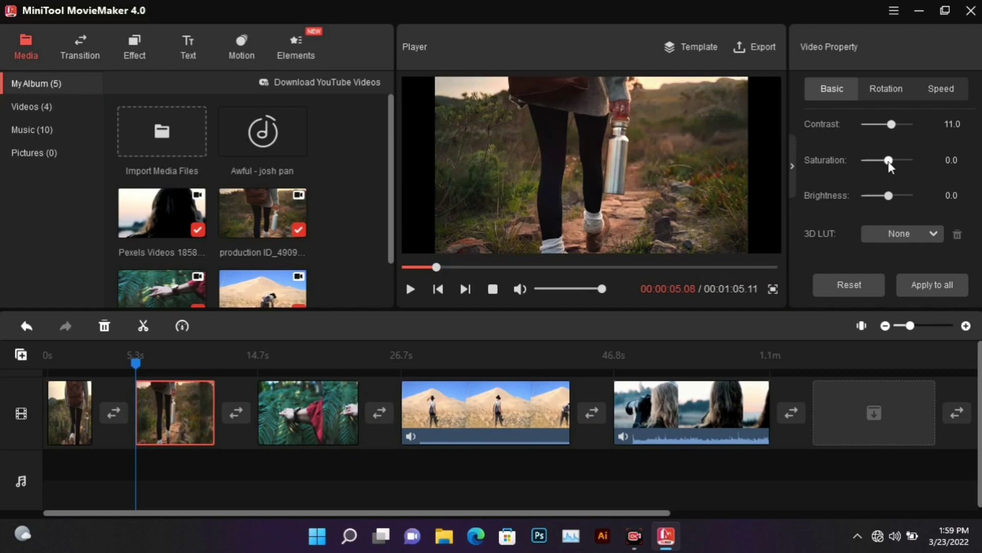
Try several 3D LUT color looks on the second hiking piece, leaving its settings at defaults.
left_click(849, 284)
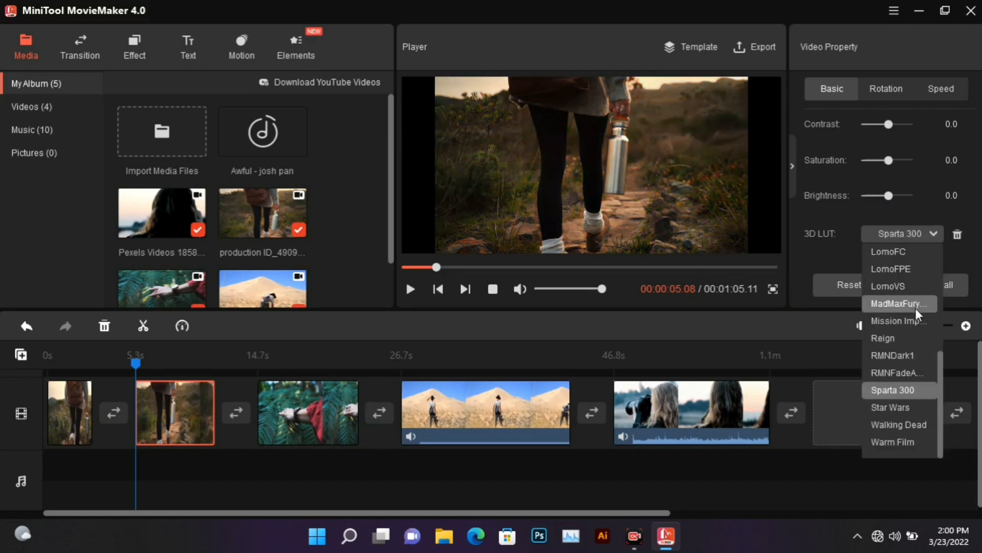
left_click(900, 304)
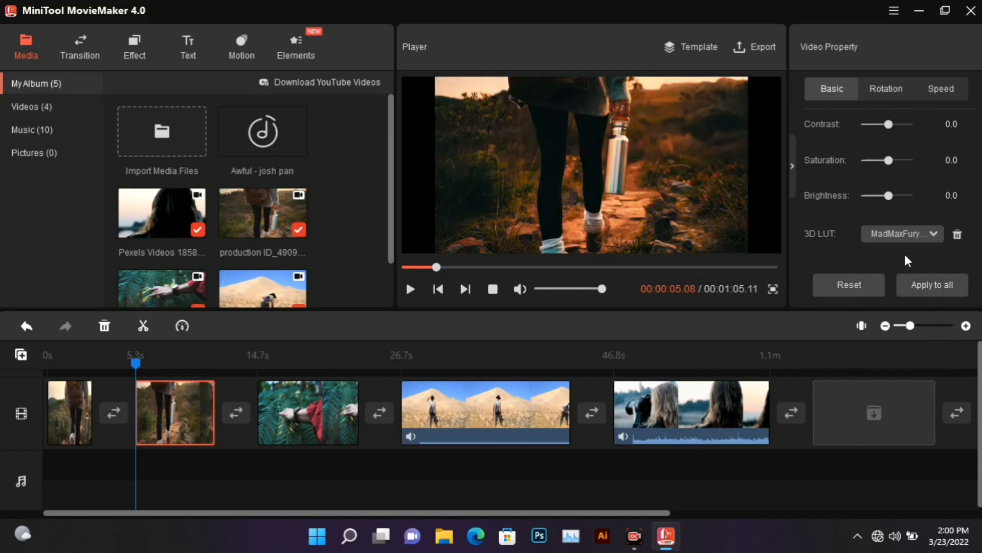
left_click(933, 234)
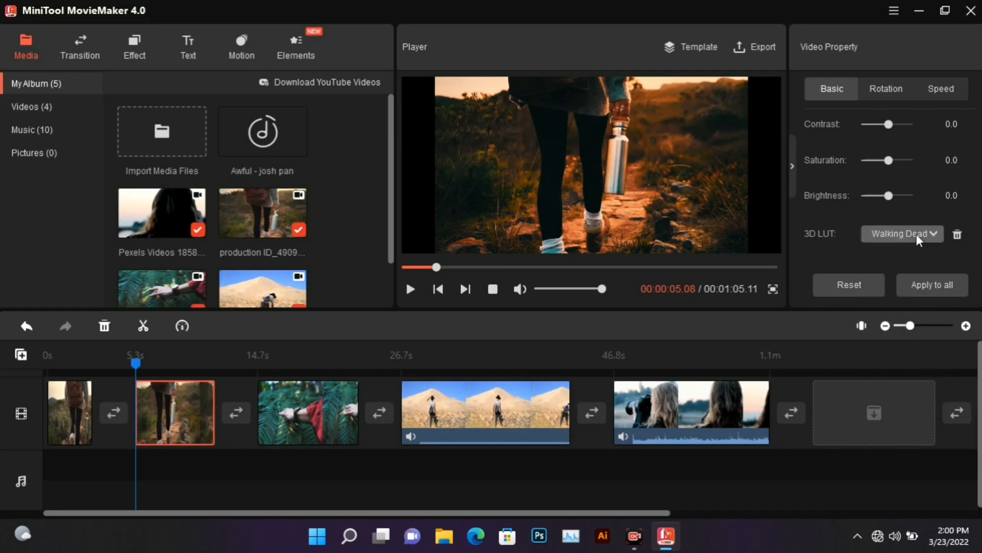
left_click(903, 234)
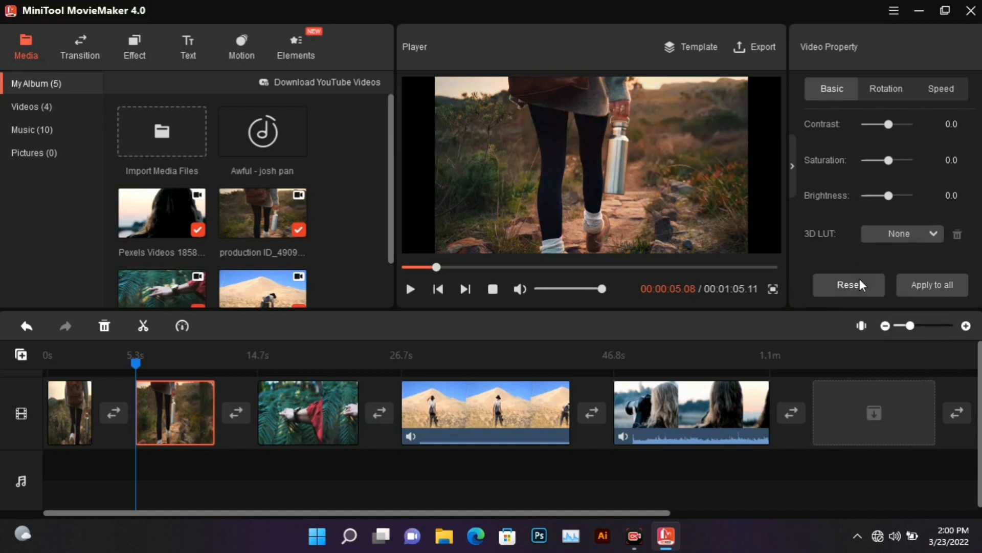
left_click(887, 89)
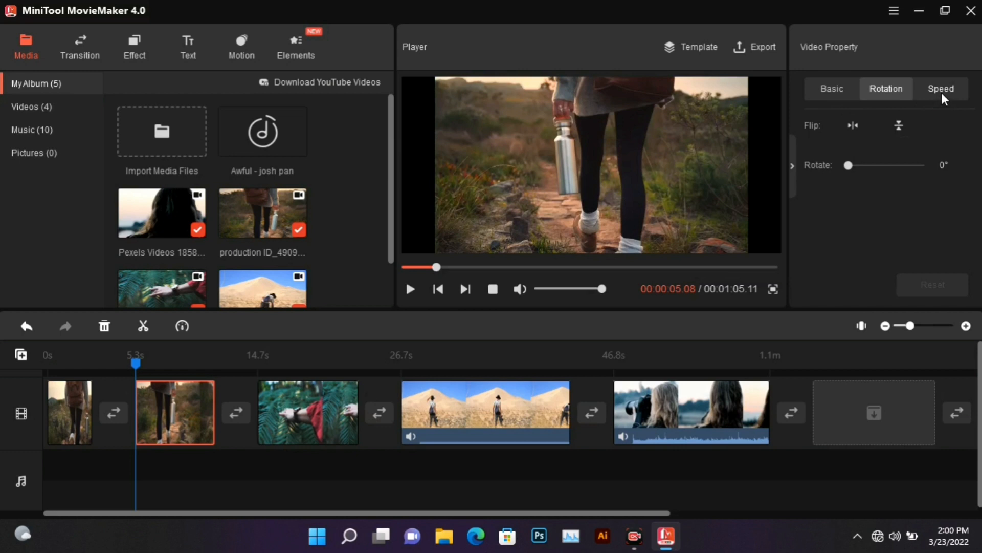
left_click(936, 88)
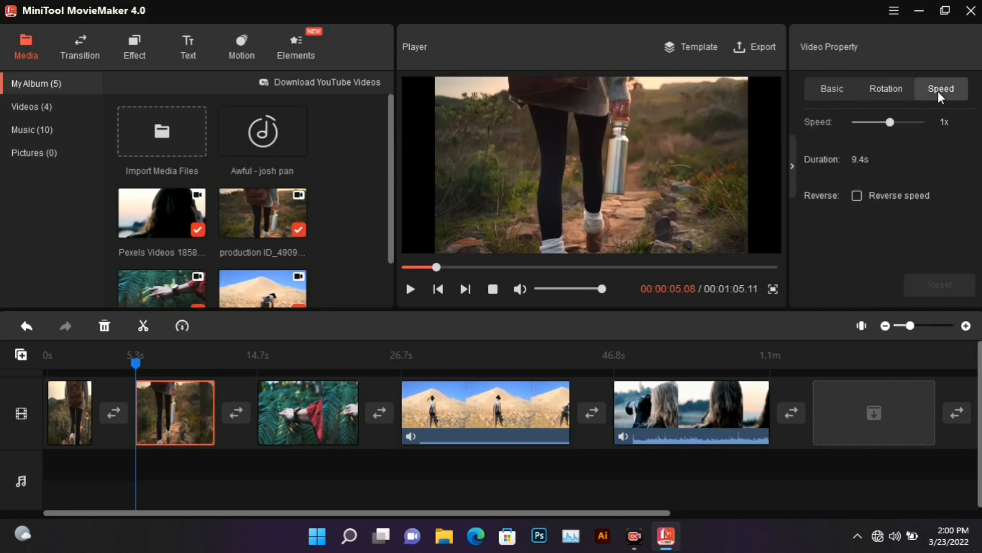
mouse_move(886, 129)
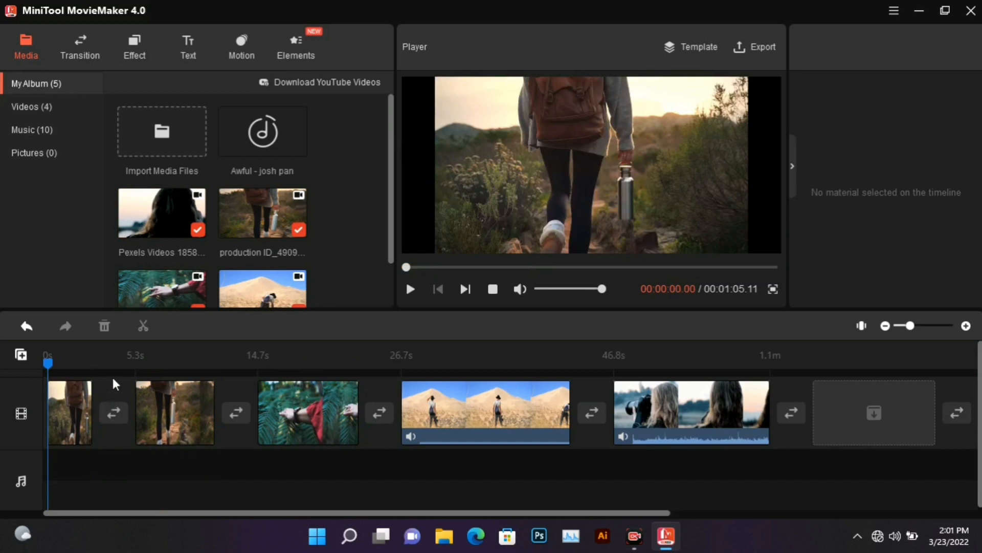
Browse the Transition library for ButterflyWaveScrawler to place between clips 2 and 3.
left_click(80, 46)
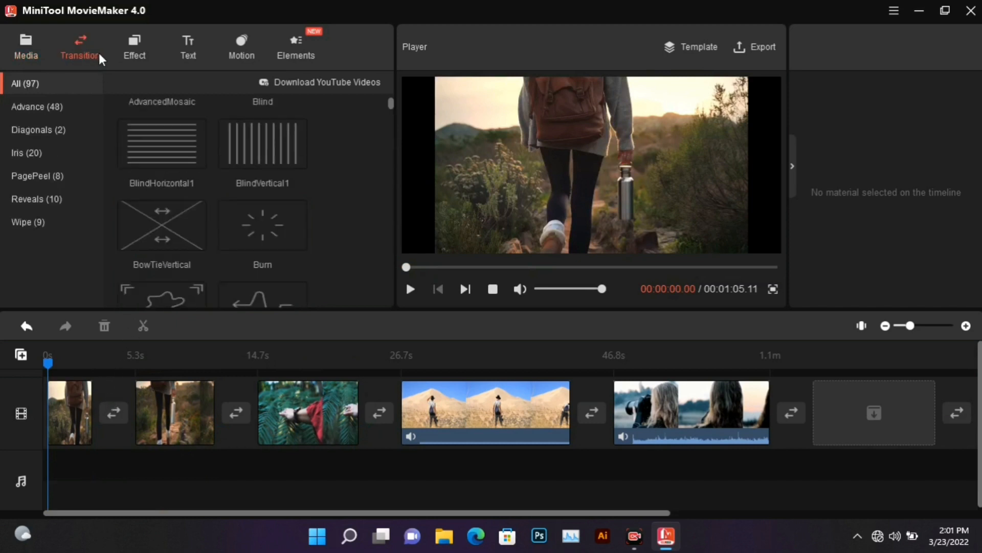
scroll("down", 3)
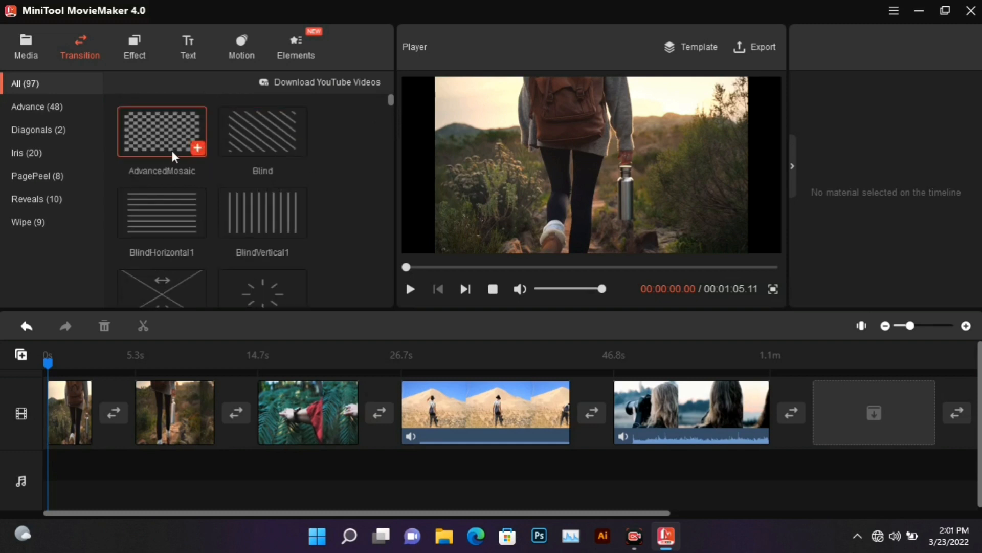
mouse_move(176, 153)
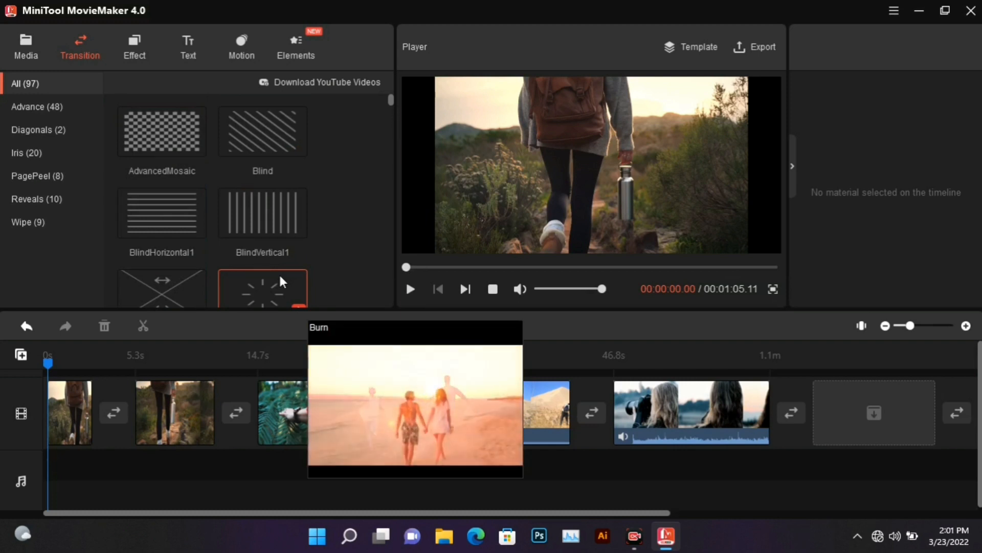
scroll("down", 3)
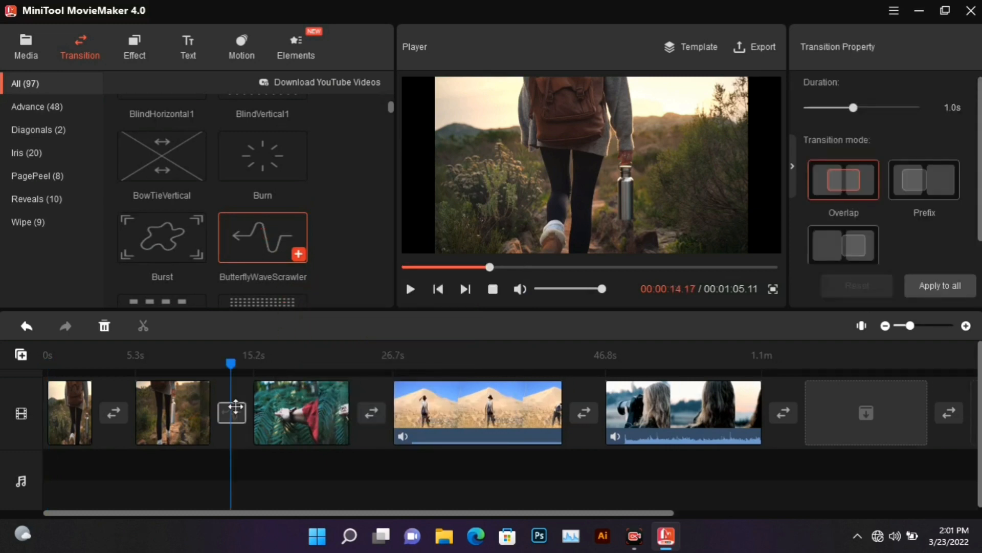
Preview the fern-clip transition, set its duration to 1.1 seconds, and settle on Overlap mode.
left_click_drag(230, 363, 208, 363)
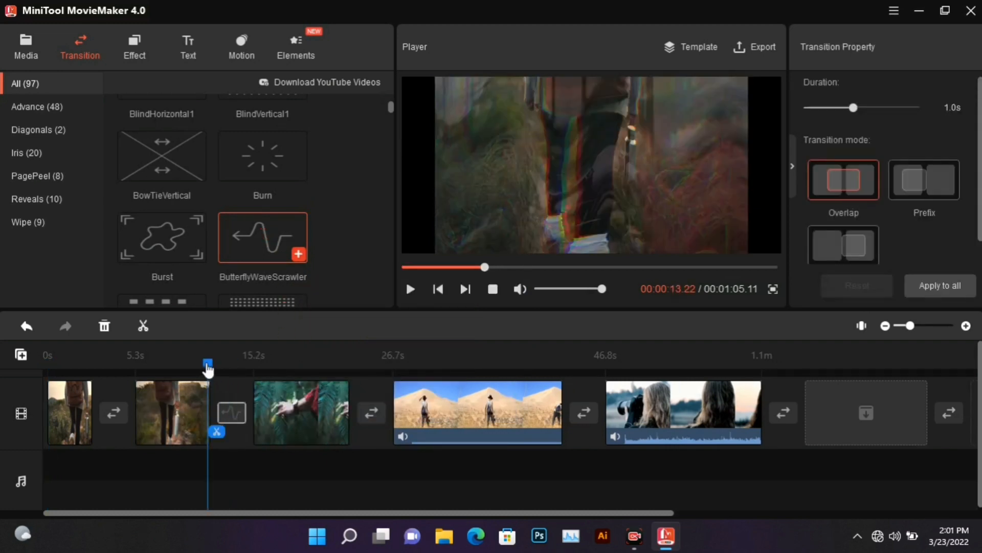
left_click(411, 289)
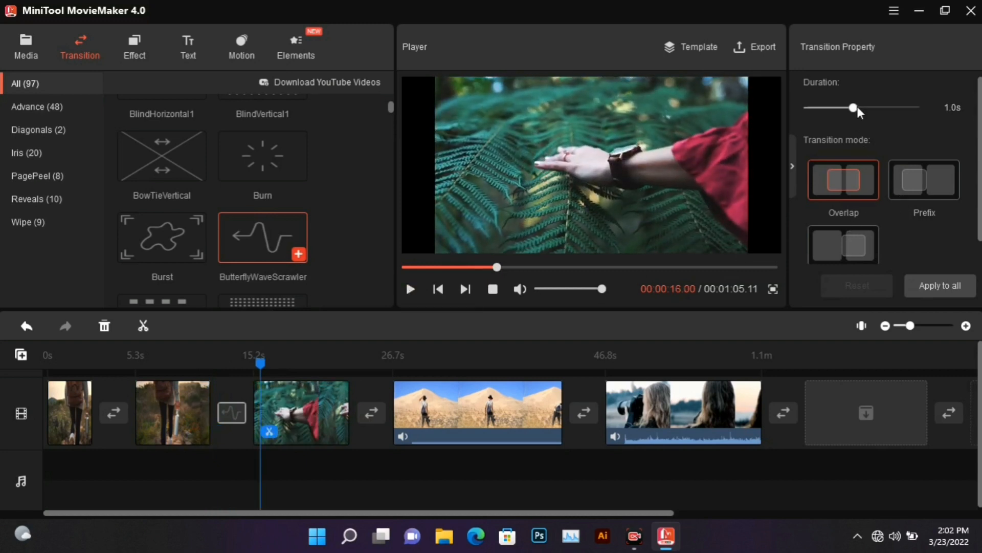
left_click_drag(853, 108, 847, 108)
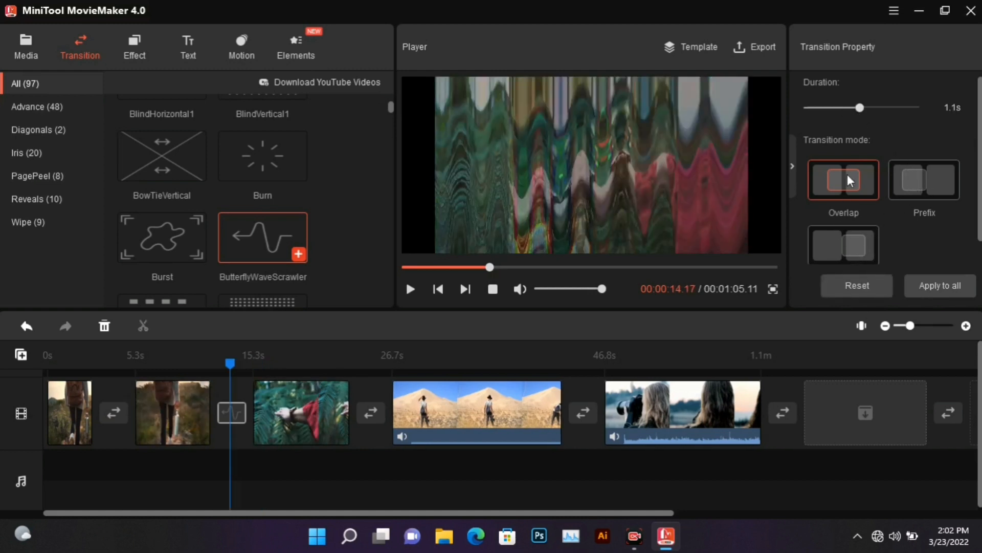
left_click(924, 179)
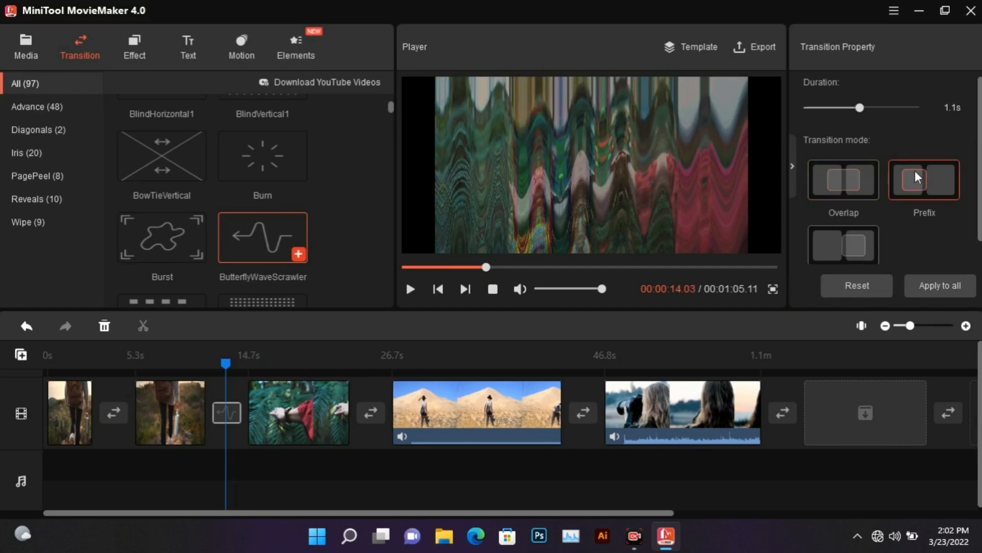
left_click(843, 218)
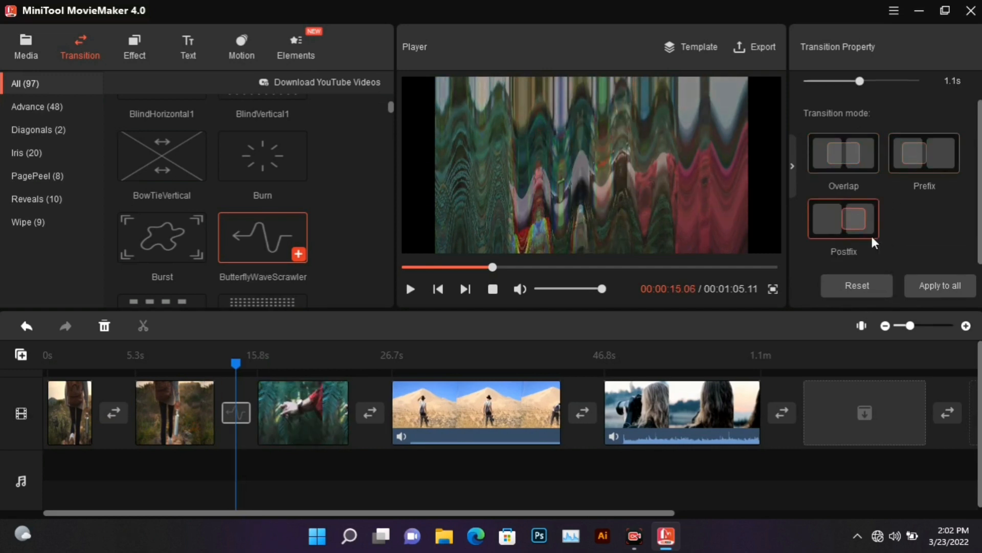
left_click(843, 153)
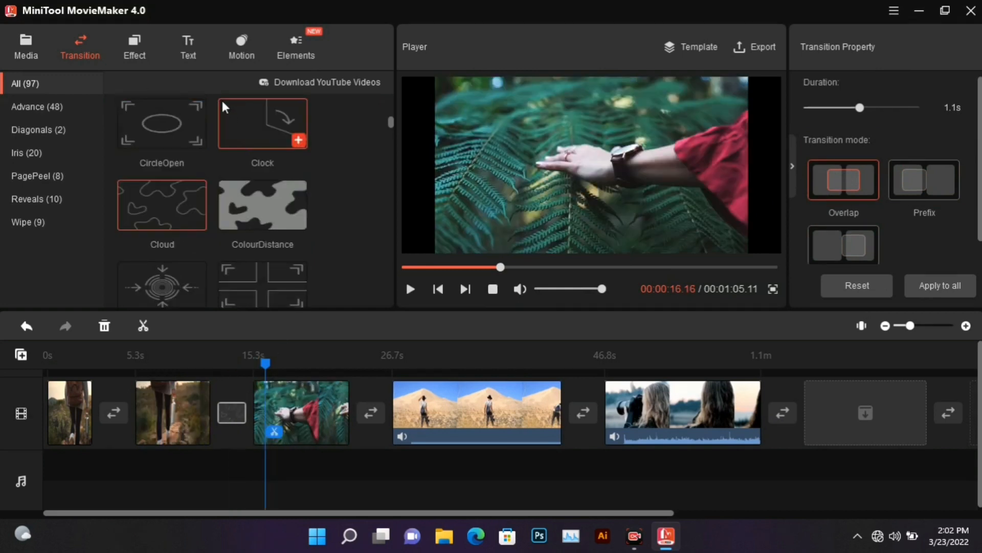
left_click(135, 44)
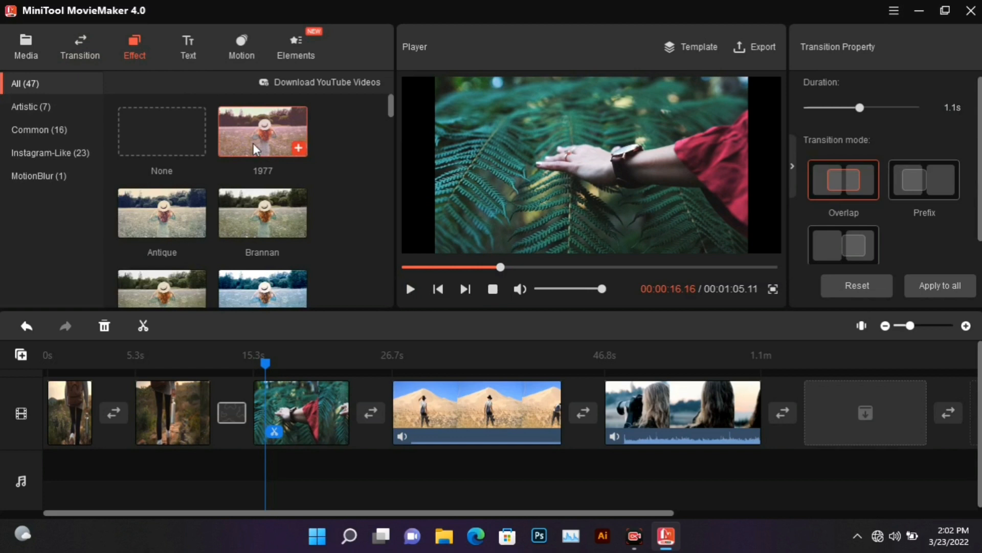
Give the fern clip the Healthy effect, replacing the Fresh New effect tried first.
scroll("down", 3)
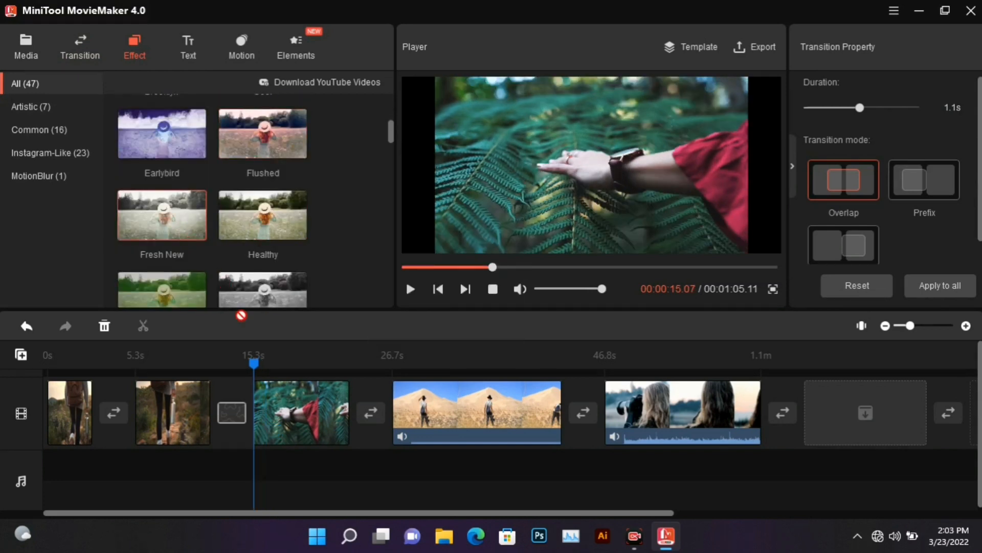
left_click(301, 412)
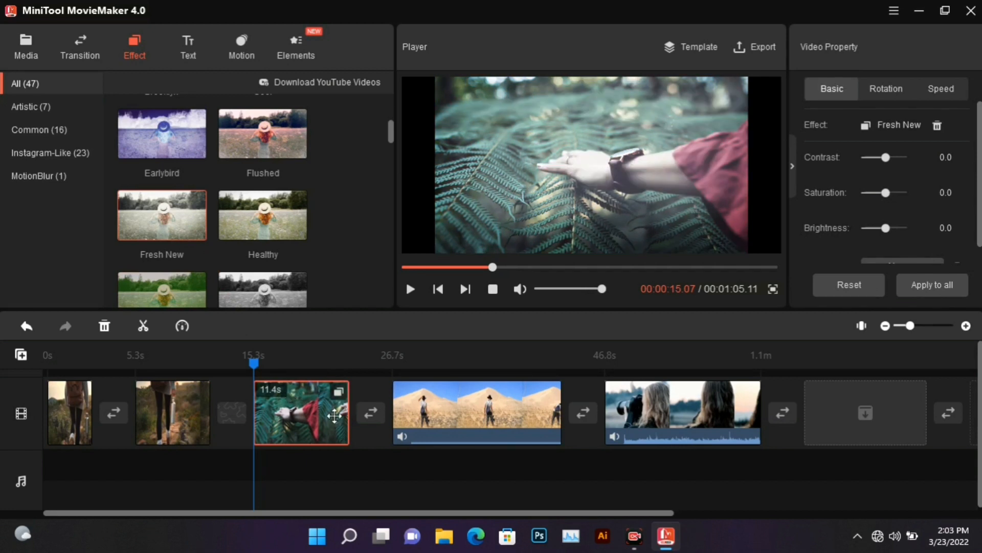
mouse_move(948, 129)
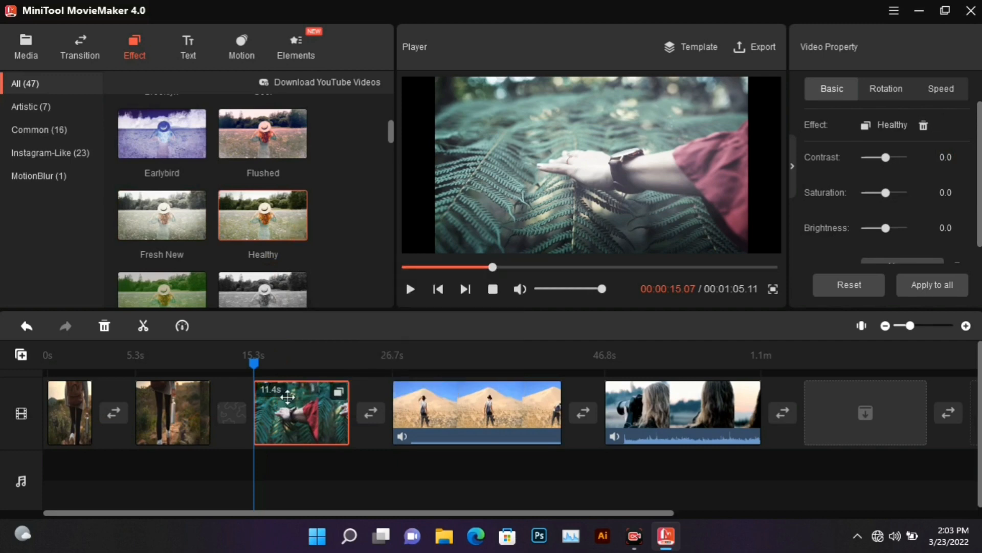
scroll("down", 3)
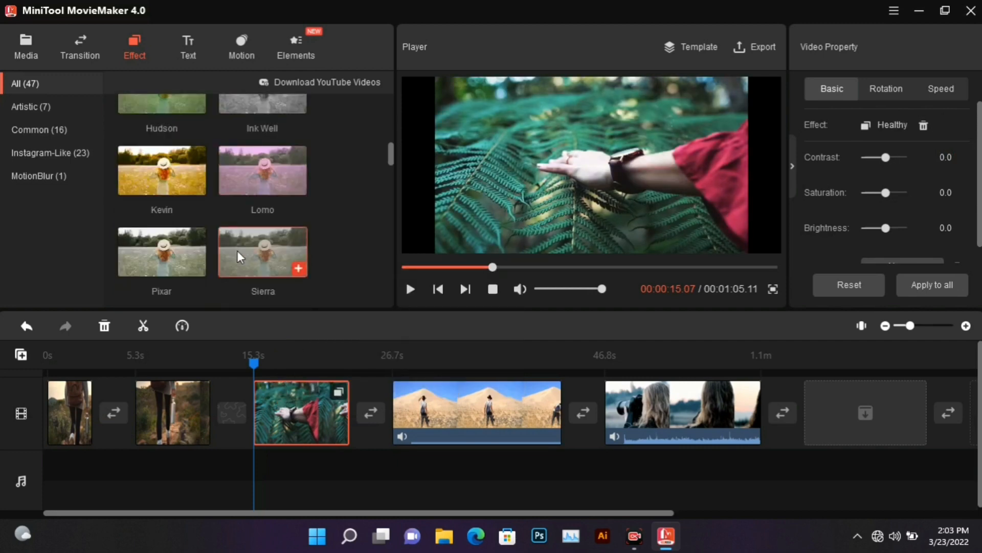
scroll("down", 3)
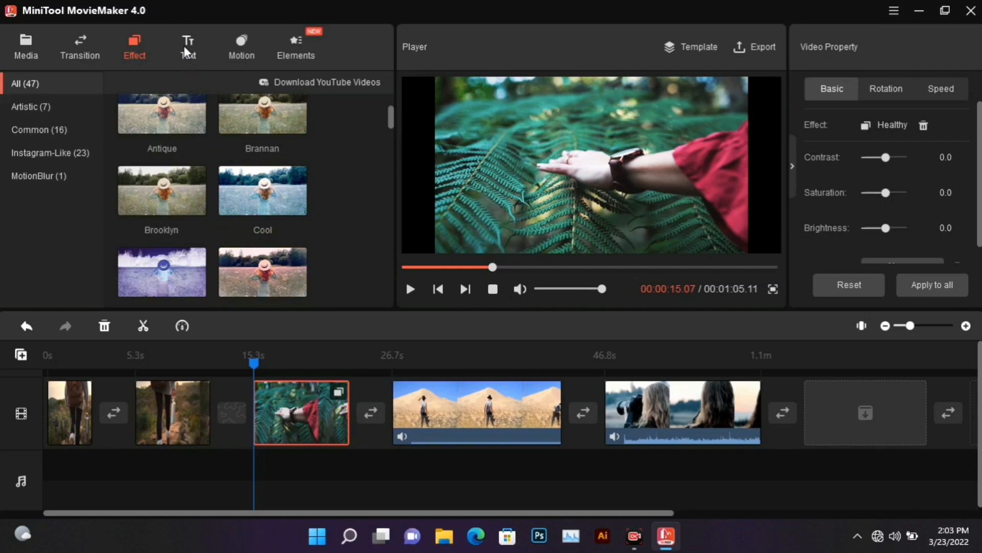
Add a Caption24 title reading 'text here' above the fern clip and preview it.
left_click(187, 45)
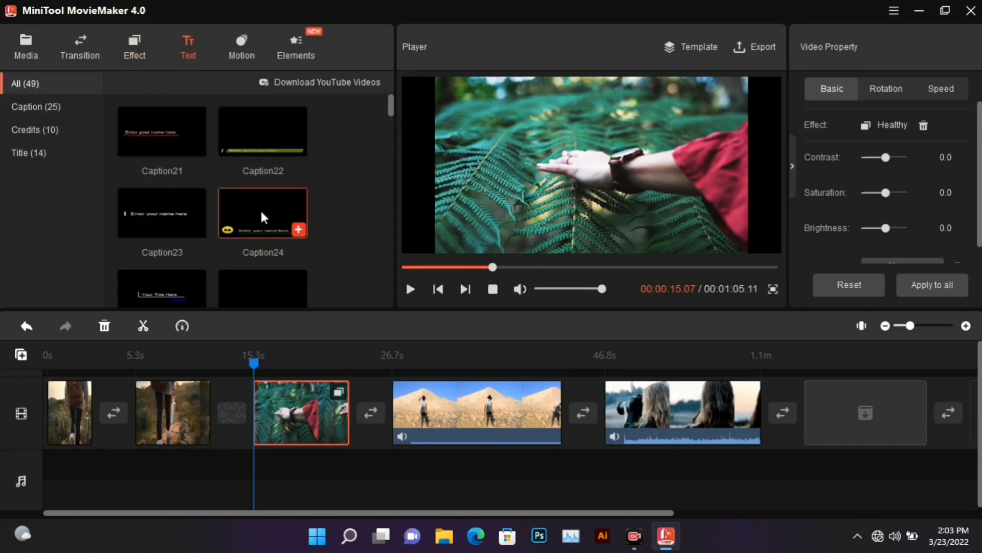
mouse_move(263, 213)
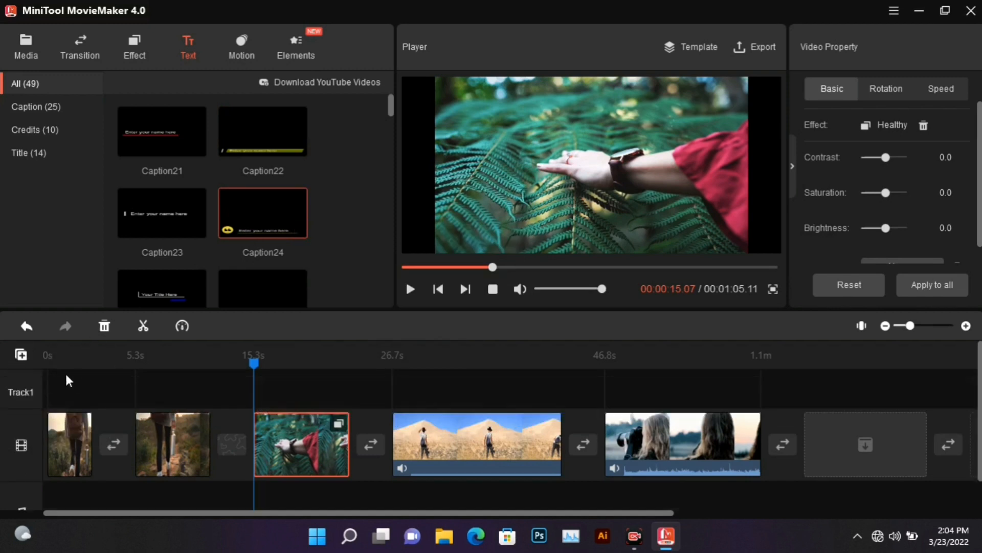
mouse_move(268, 396)
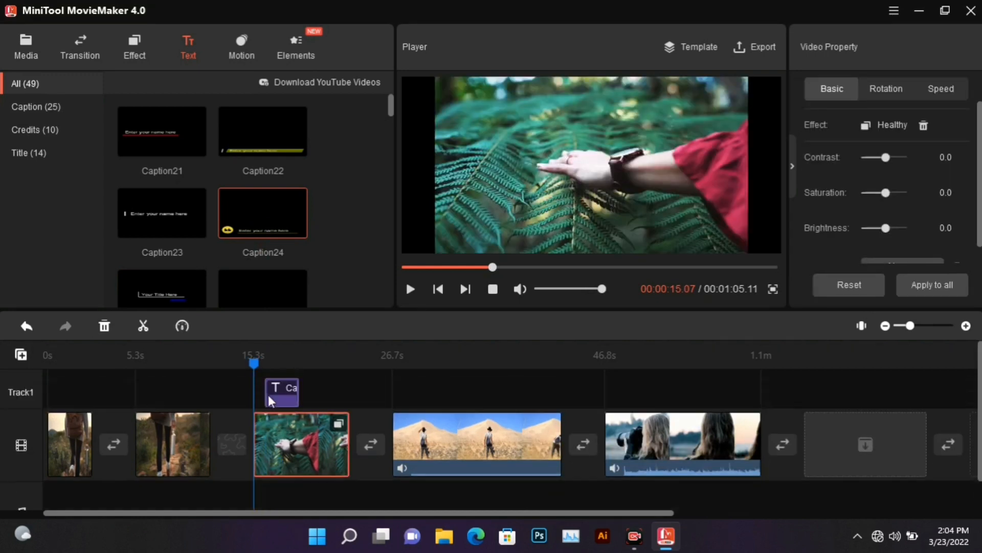
left_click(282, 391)
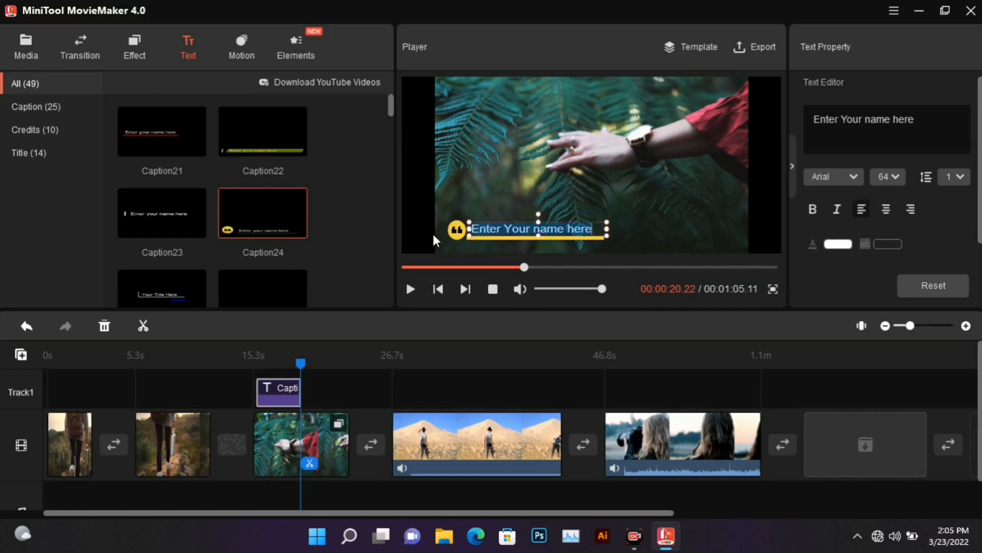
type("text here")
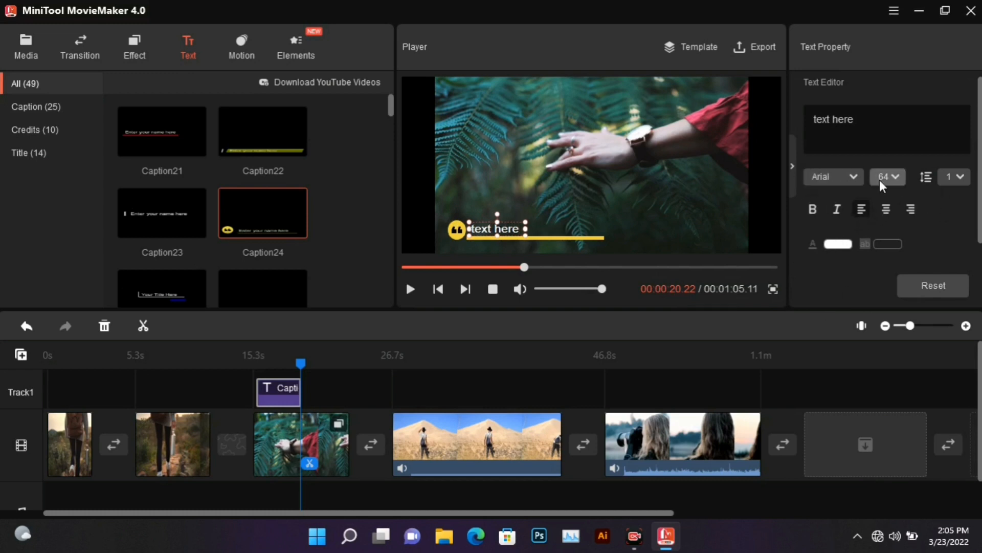
left_click(315, 458)
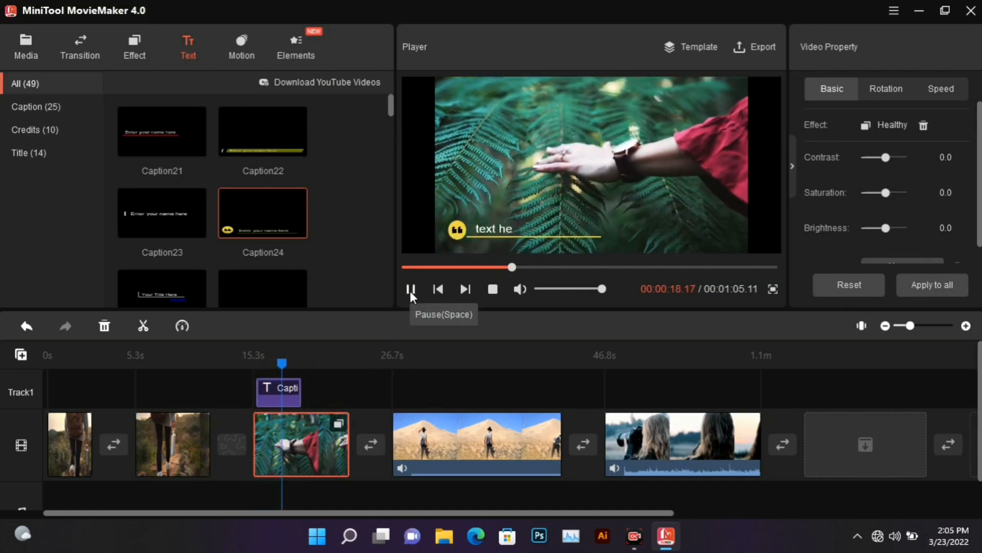
left_click(410, 289)
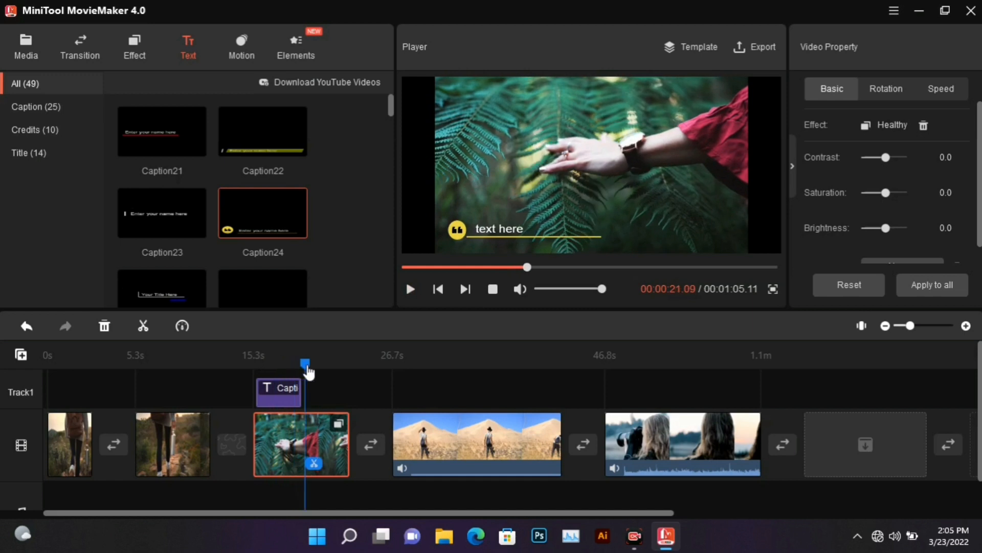
Give the desert clip the Zoom in bottom-right motion, previewing it against a center zoom.
left_click(241, 41)
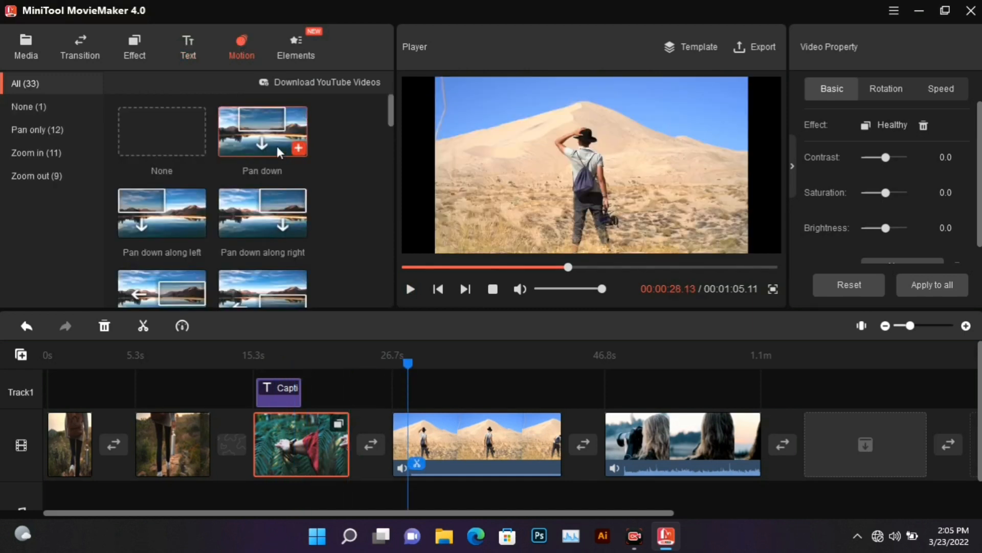
scroll("down", 3)
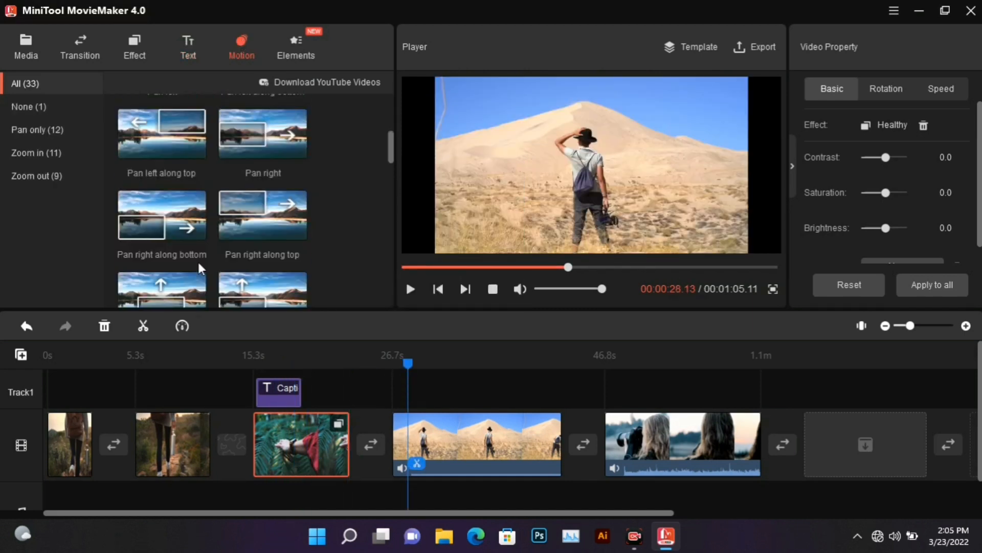
scroll("down", 3)
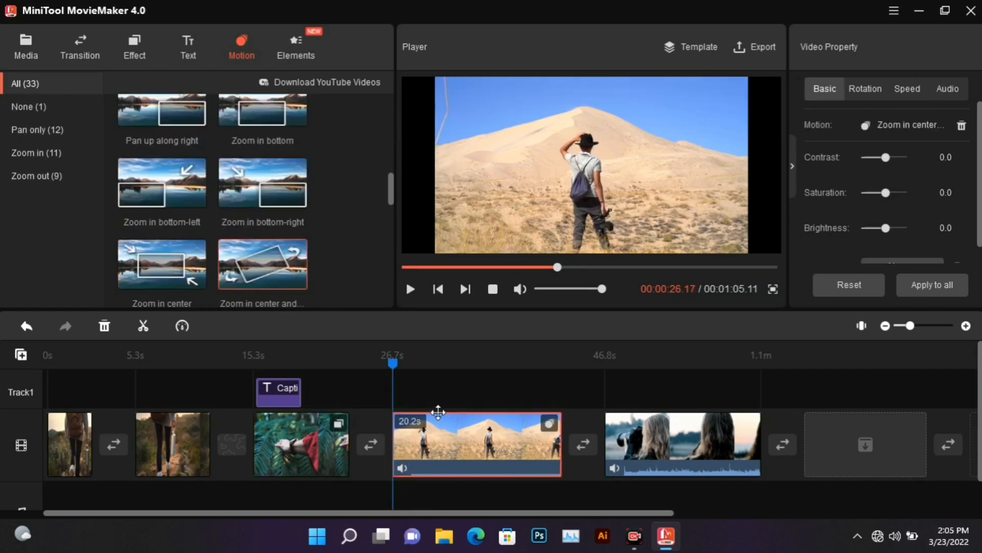
mouse_move(411, 289)
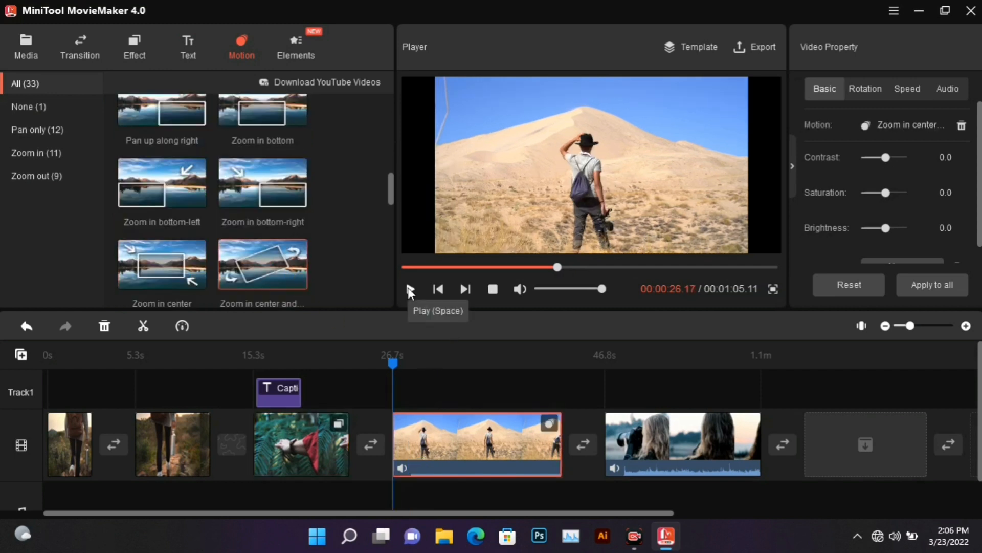
left_click(410, 289)
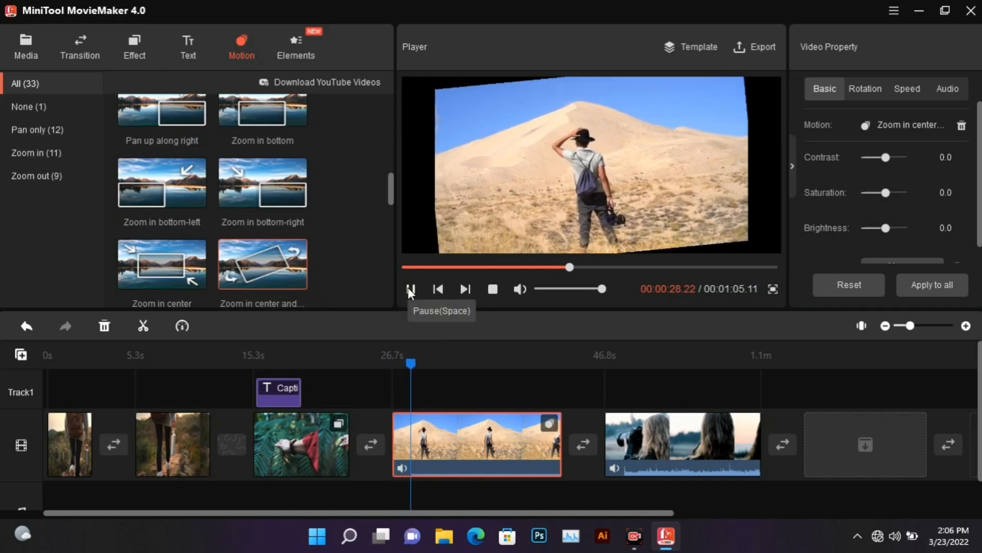
left_click(411, 289)
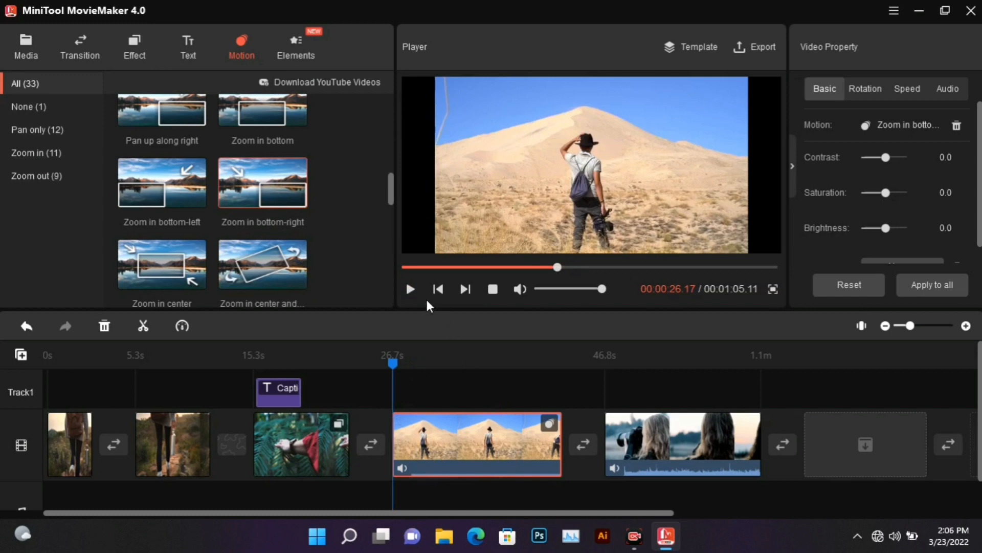
left_click(409, 289)
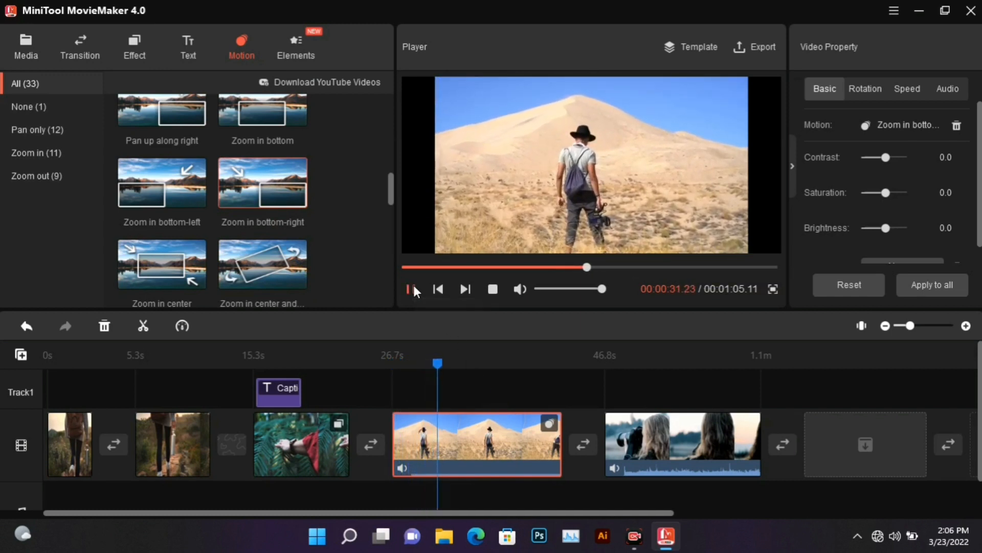
left_click(411, 290)
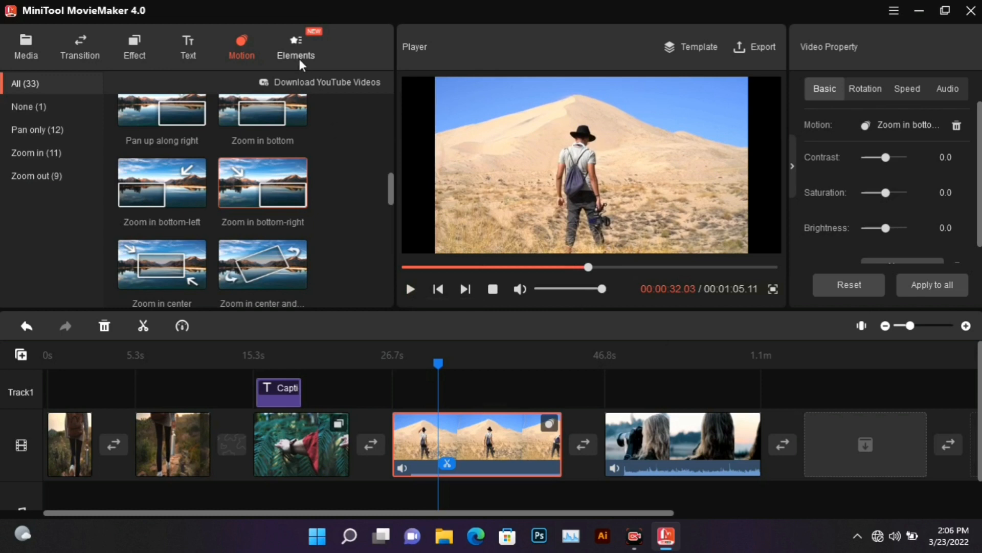
Open the Elements sticker library with cakes and candy decorations.
left_click(295, 46)
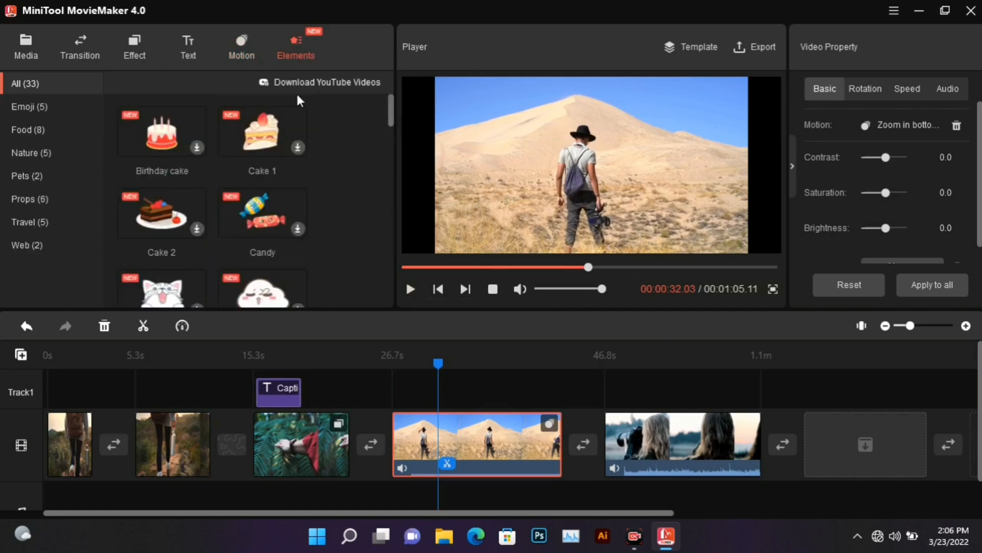
mouse_move(442, 384)
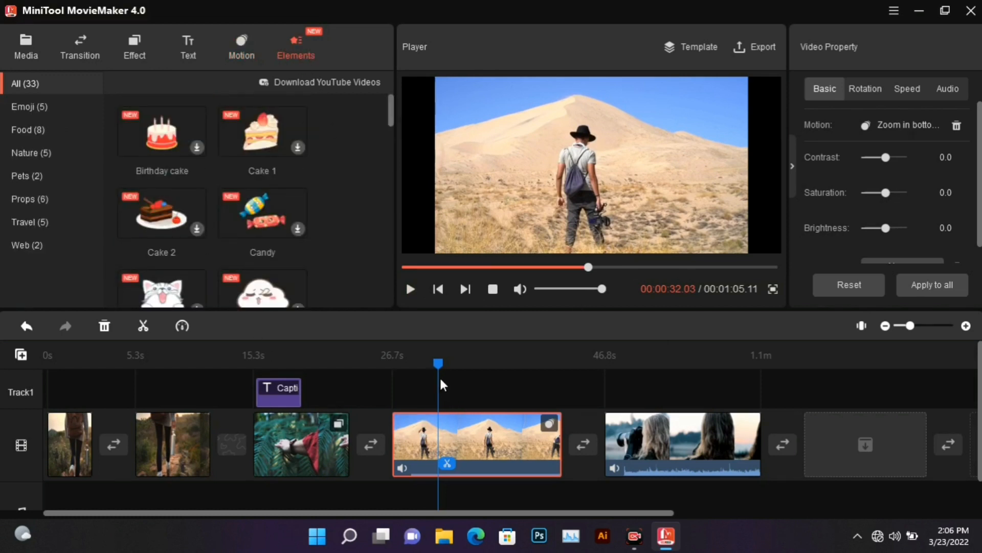
mouse_move(331, 328)
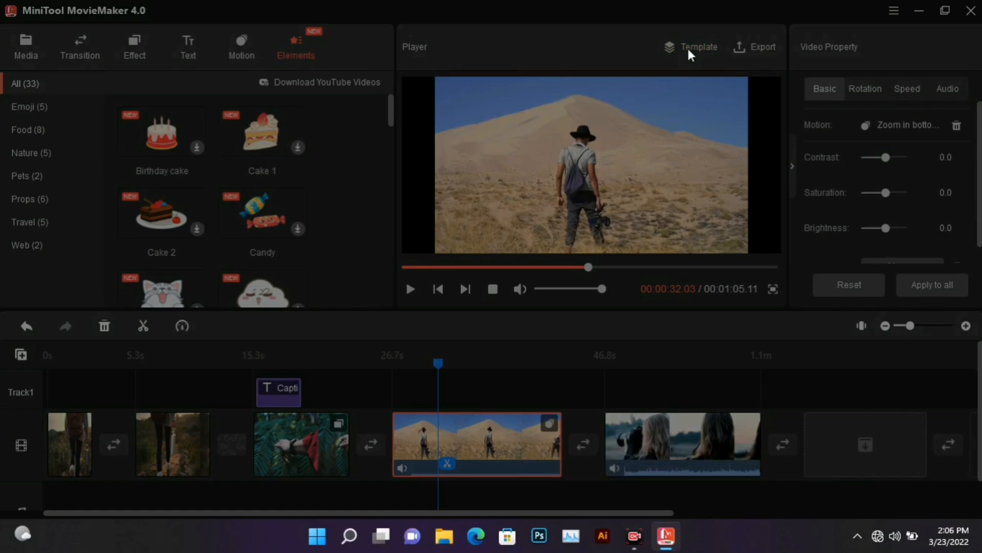
Start a movie from the Photo Album template, showing its seven 21-second scenes.
left_click(699, 46)
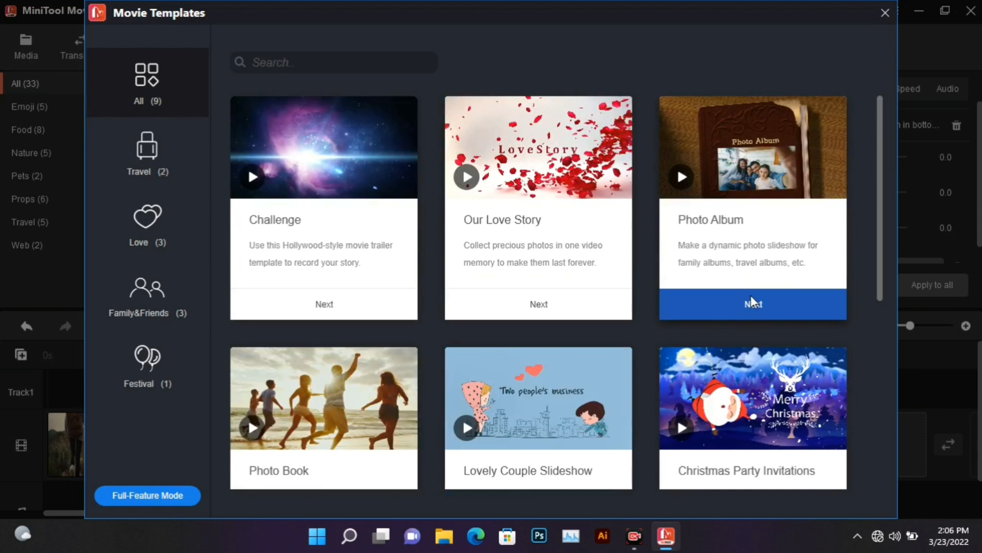
left_click(753, 304)
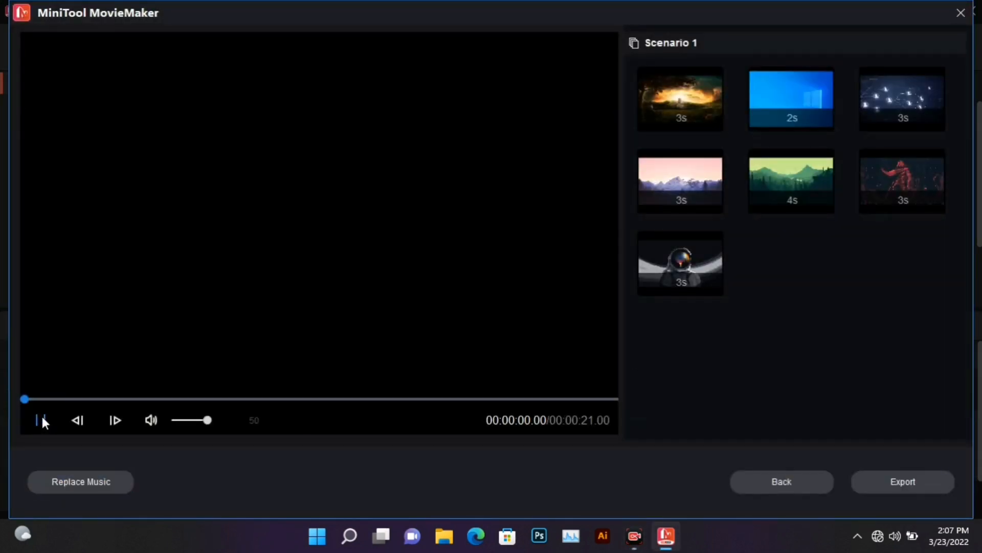
Play the Photo Album preview, view its export settings, then close back to the project.
left_click(39, 420)
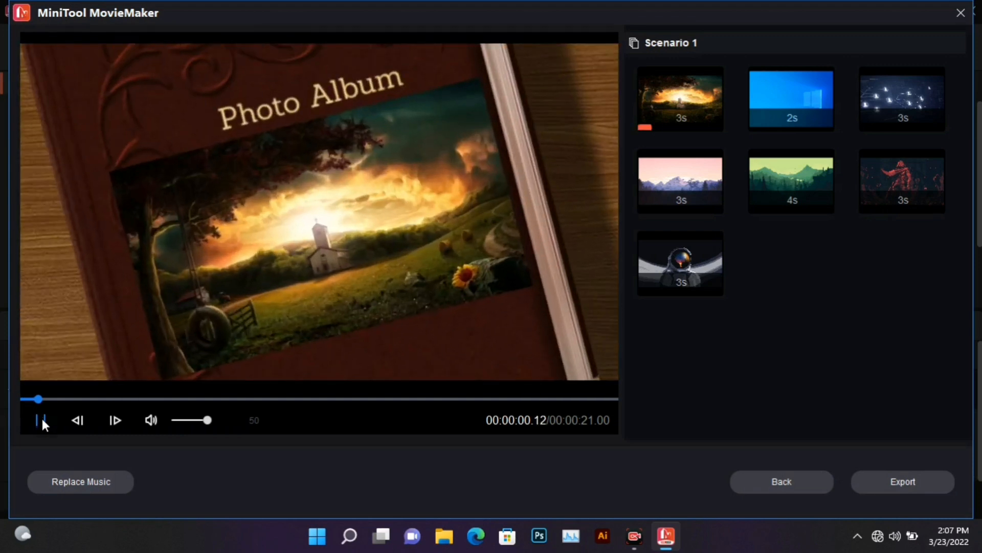
left_click(41, 421)
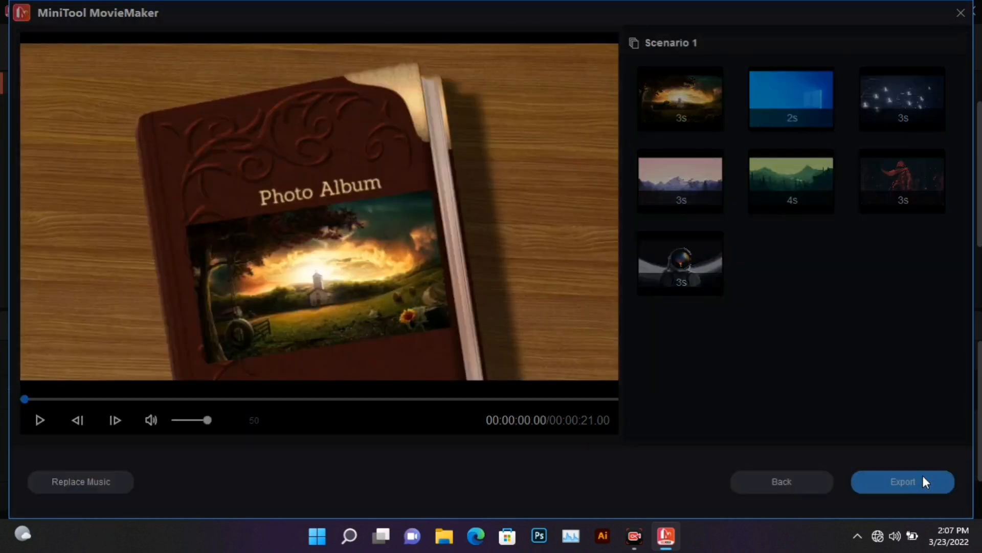
left_click(903, 481)
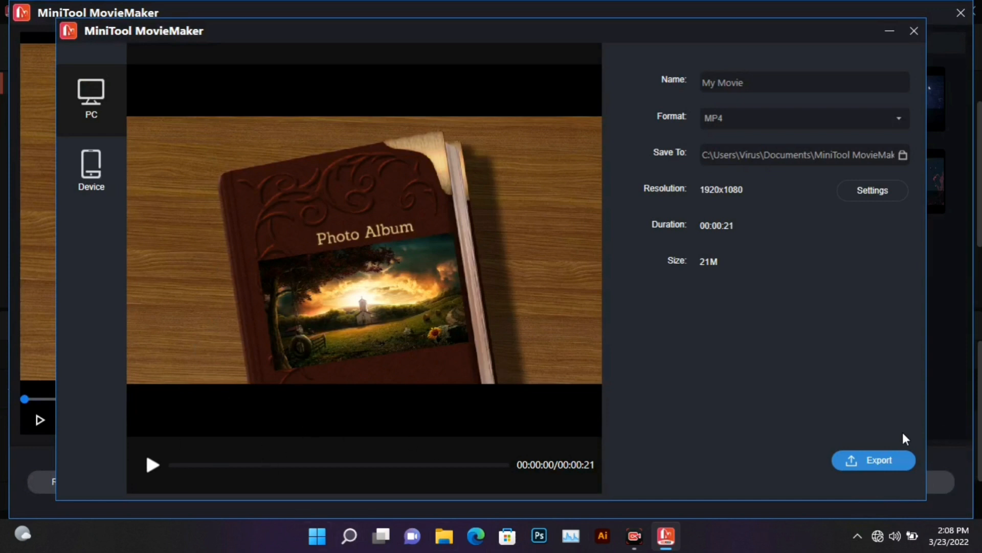
left_click(912, 30)
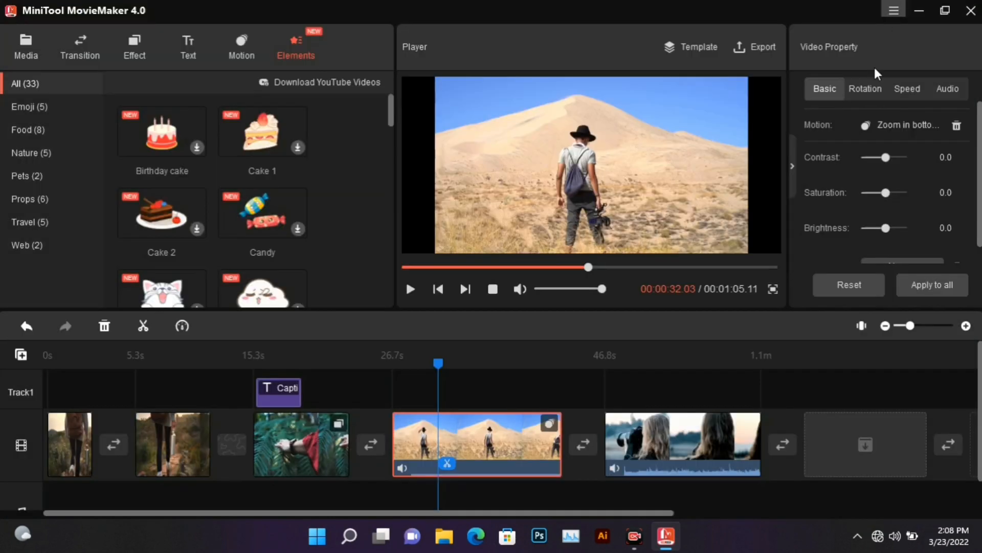
Add 'Awful - josh pan' from the media library as background music.
left_click(26, 42)
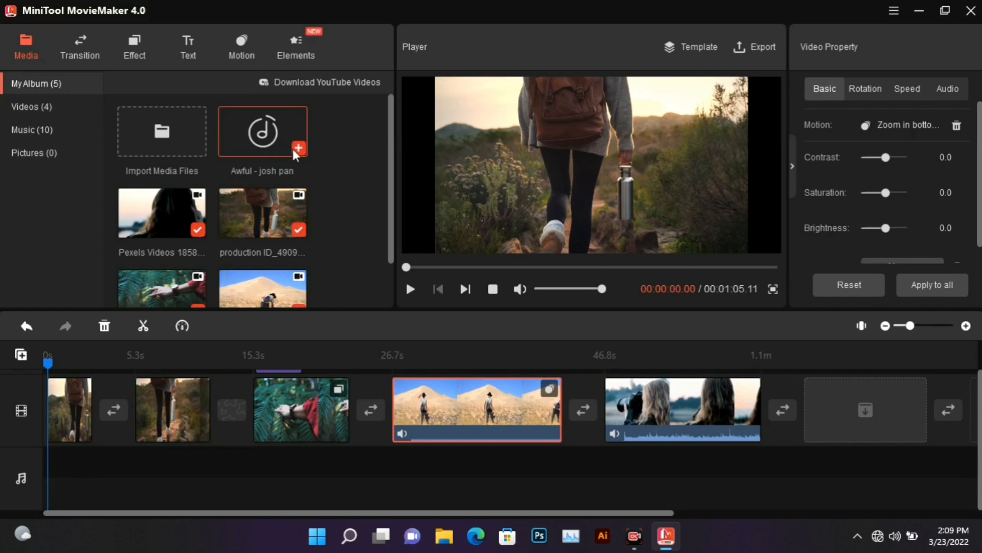
left_click(299, 147)
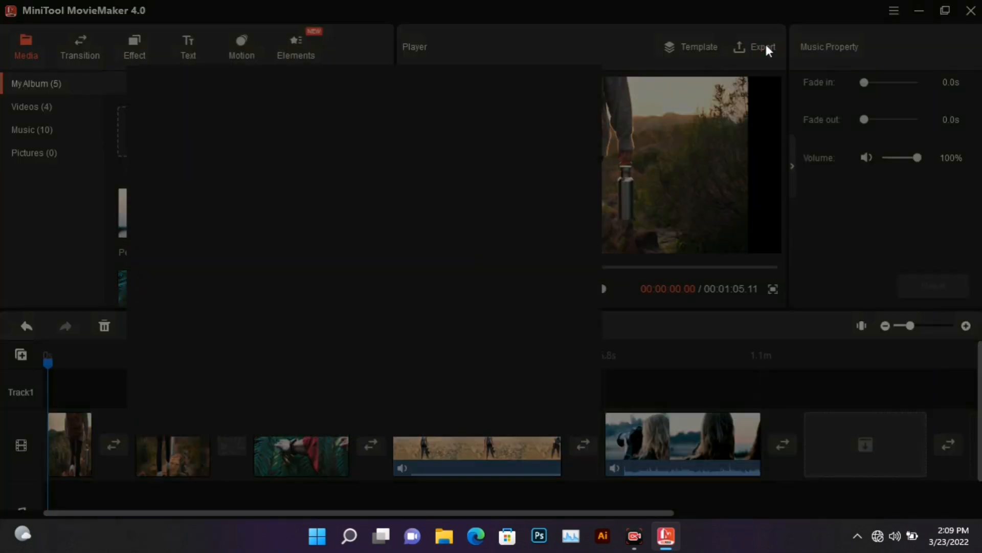
Export the movie as a 1920x1080 MP4 with Best quality, bit rate 10000.
left_click(761, 47)
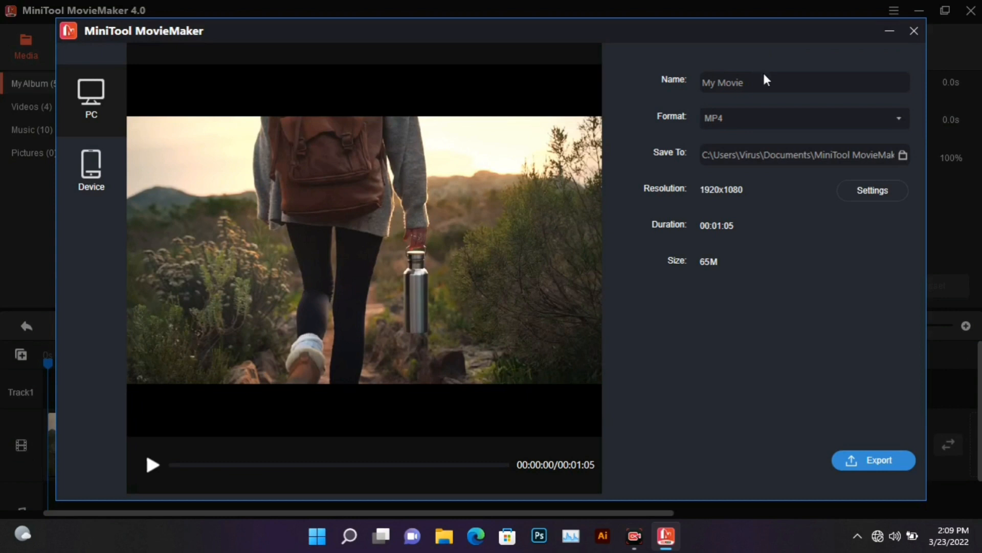
mouse_move(879, 191)
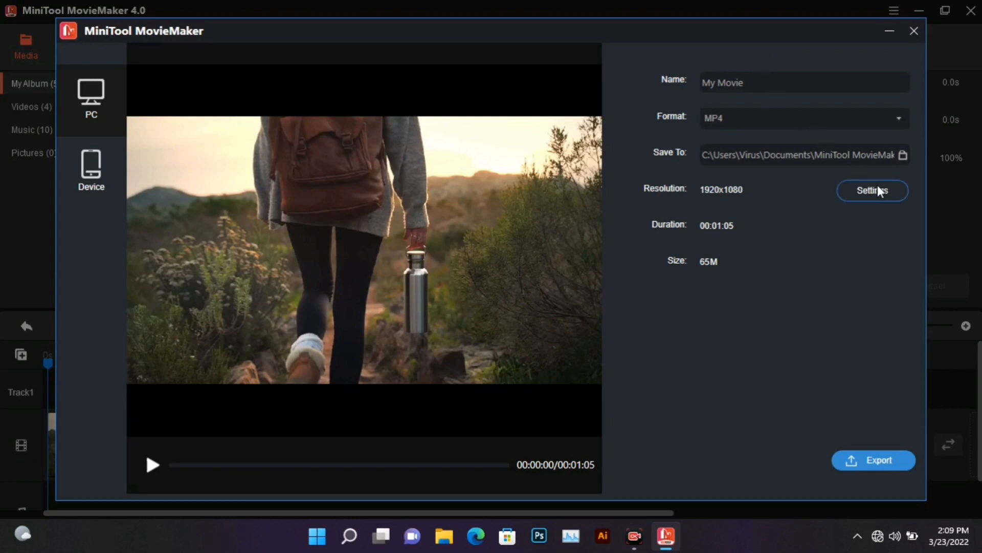
mouse_move(903, 179)
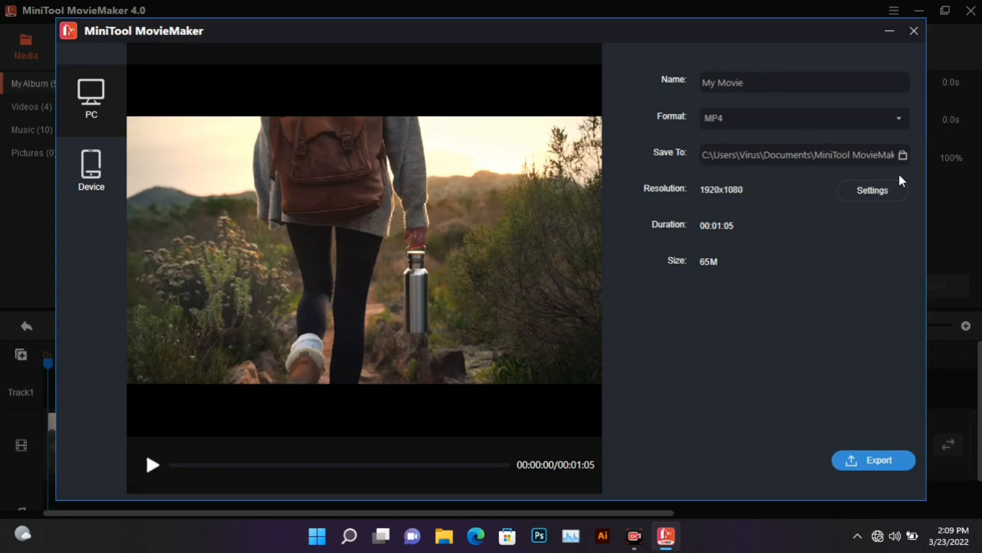
left_click(873, 190)
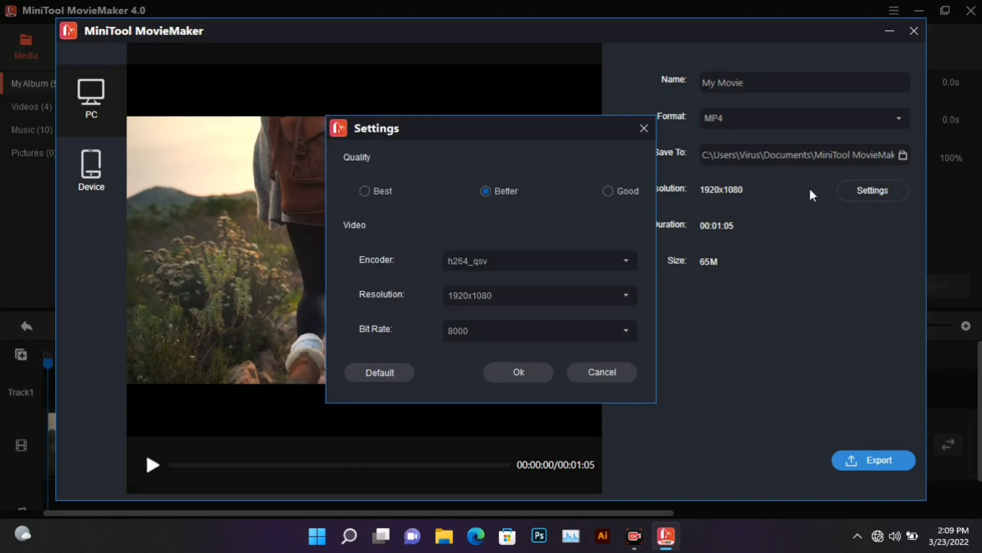
left_click(364, 191)
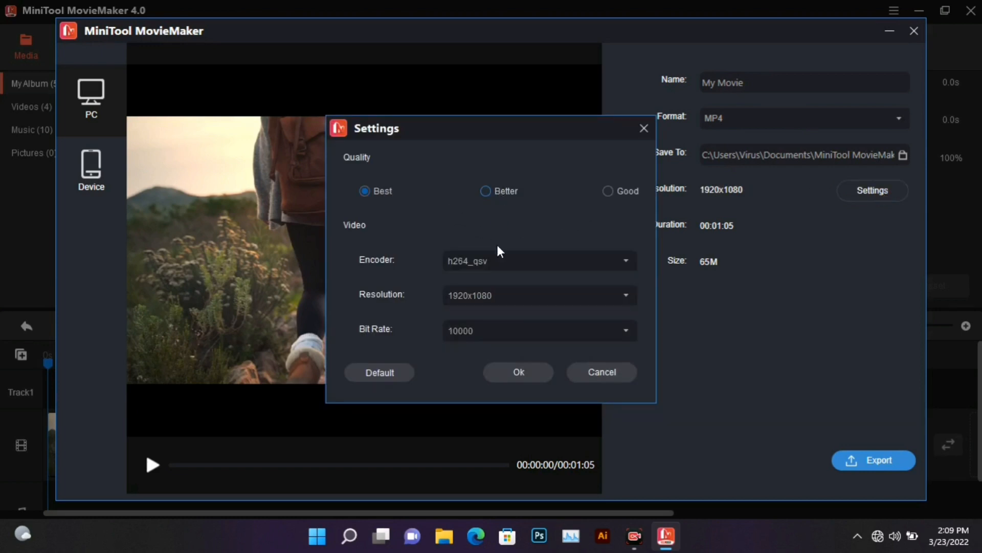
mouse_move(520, 311)
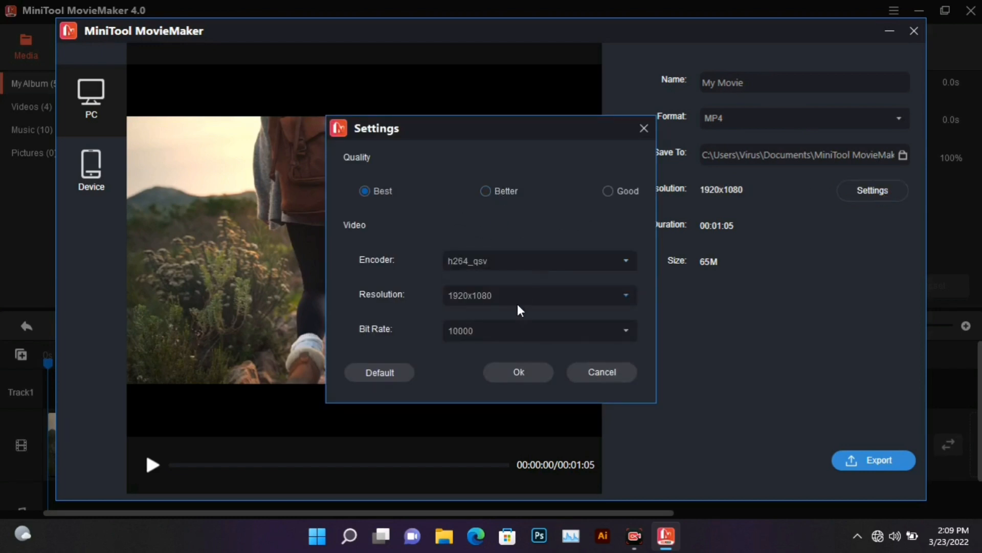
left_click(519, 372)
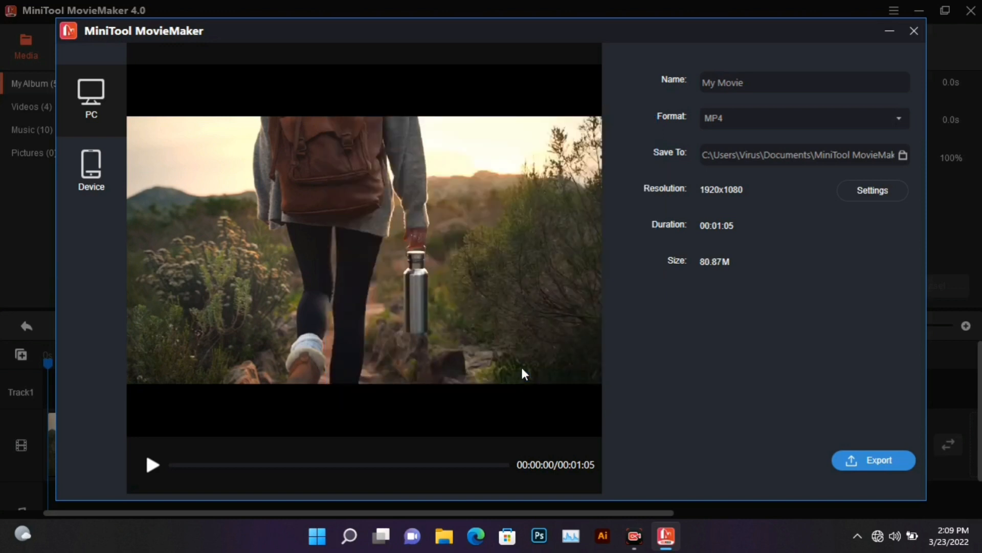
mouse_move(906, 452)
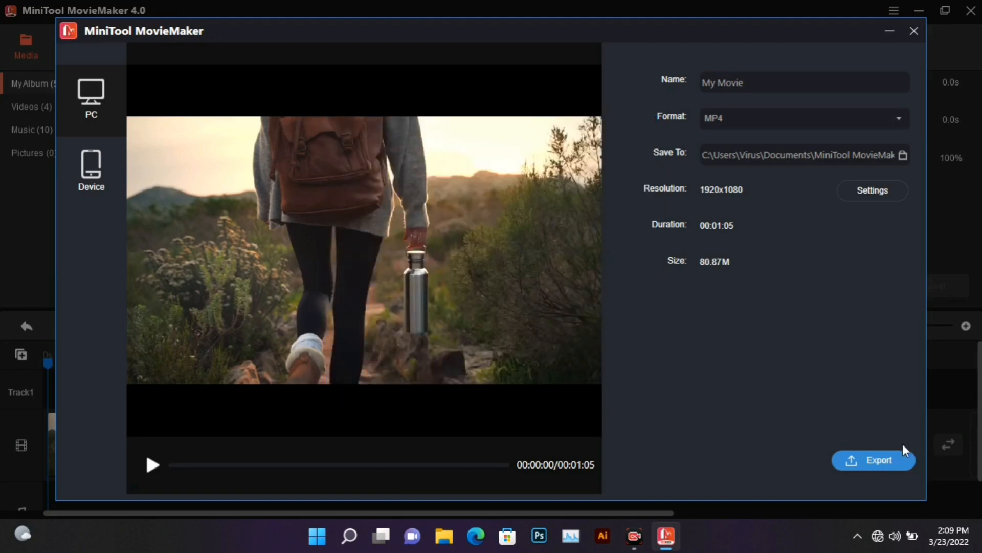
left_click(874, 460)
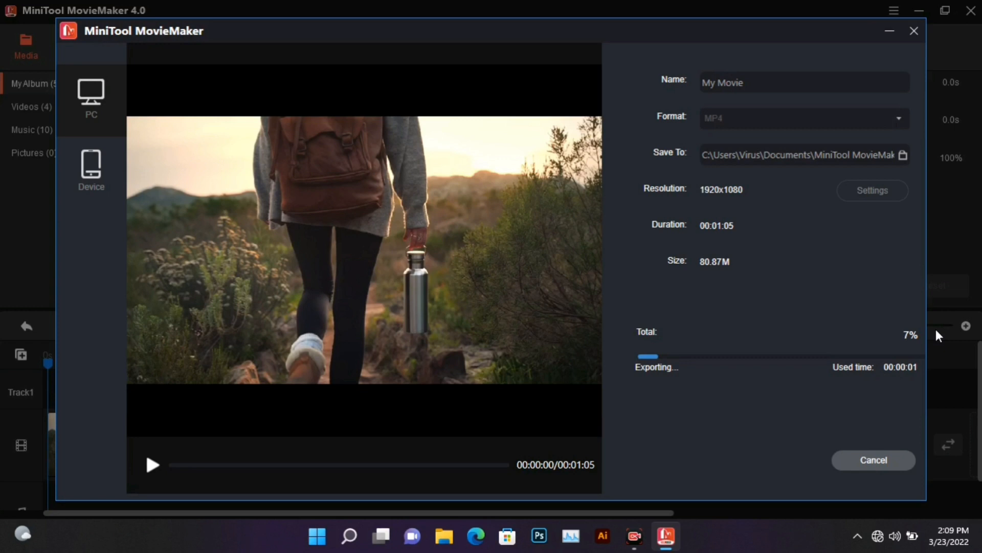